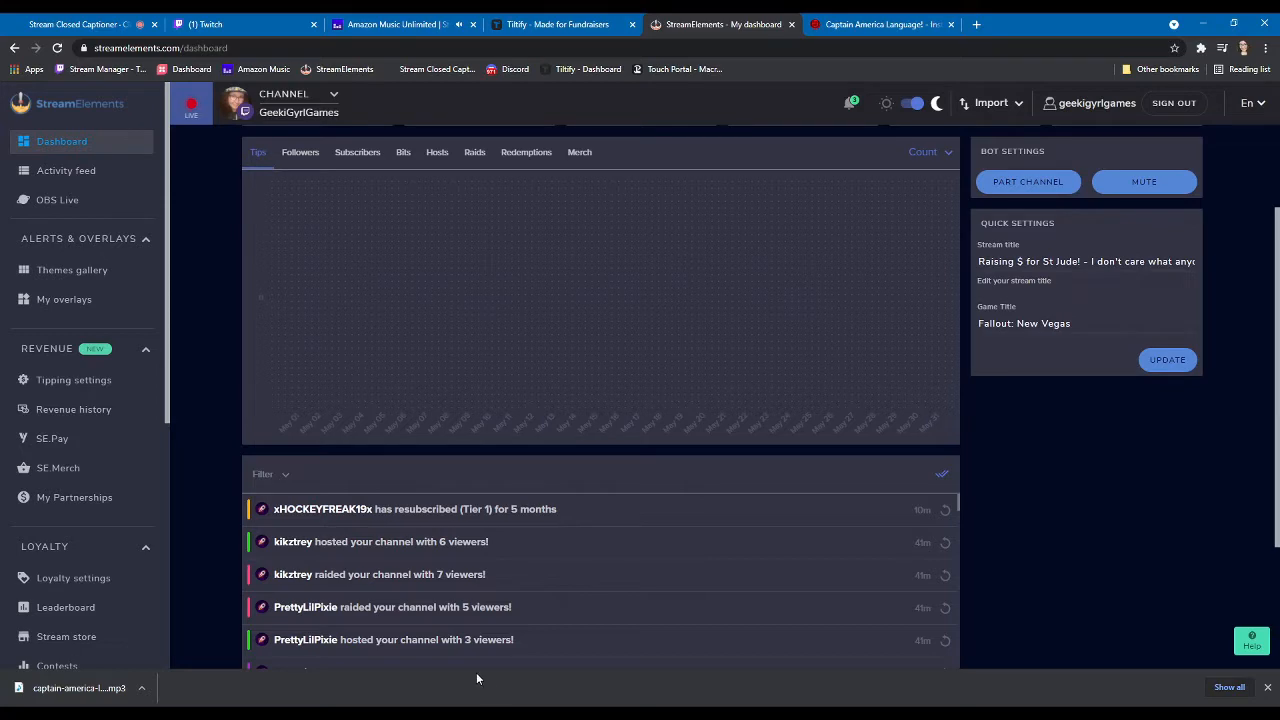
pyautogui.moveTo(64, 300)
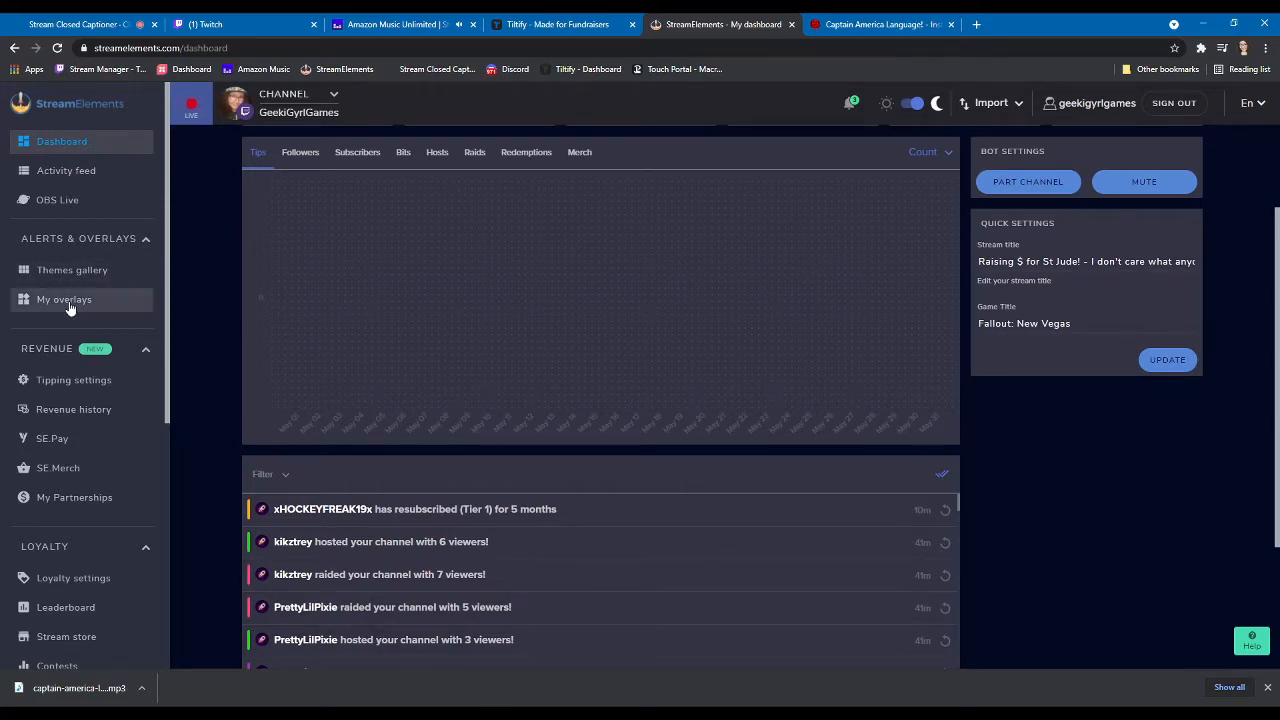
# - Show My overlays, listing Just Chatting, In Game and Be Right Back
pyautogui.click(64, 300)
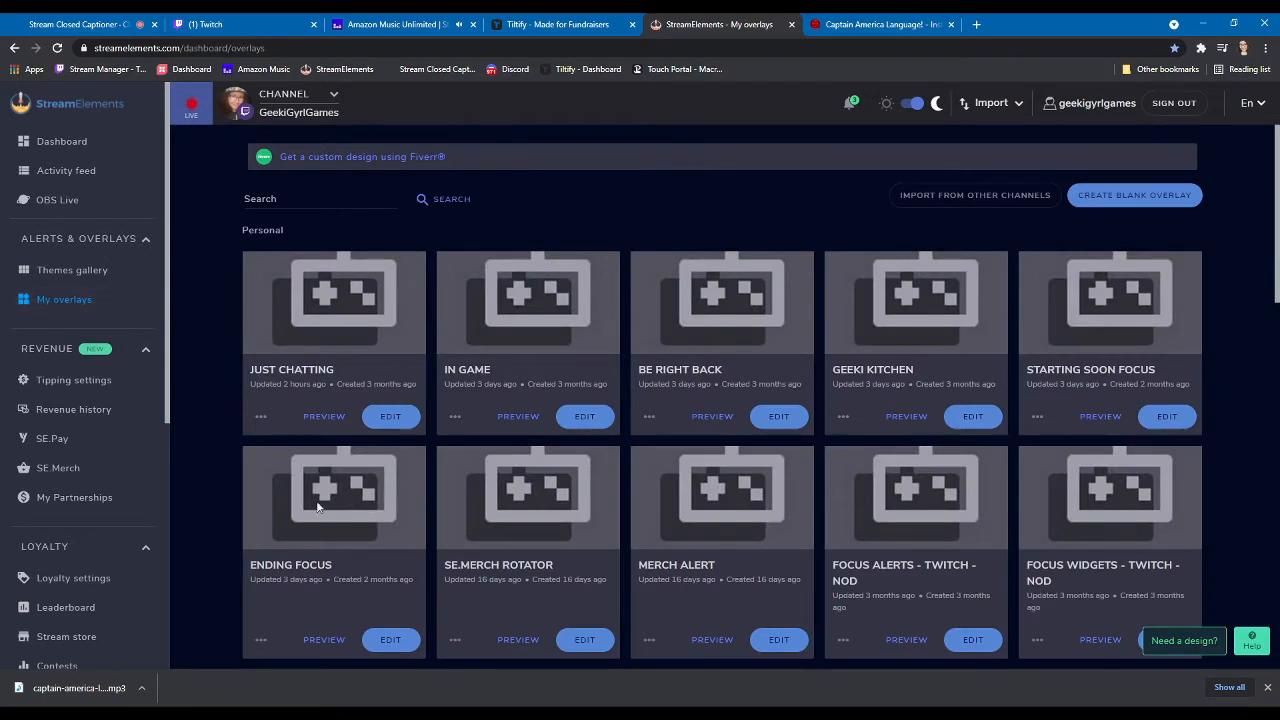
pyautogui.moveTo(1016, 418)
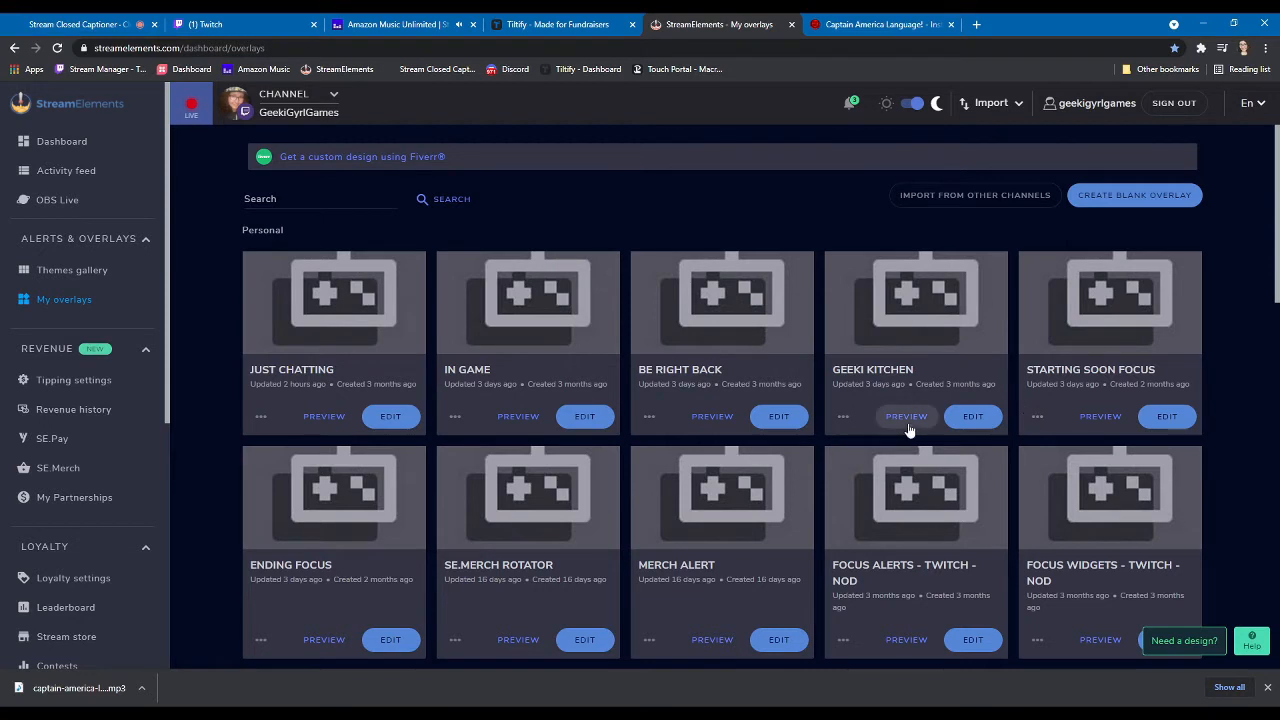
pyautogui.click(390, 416)
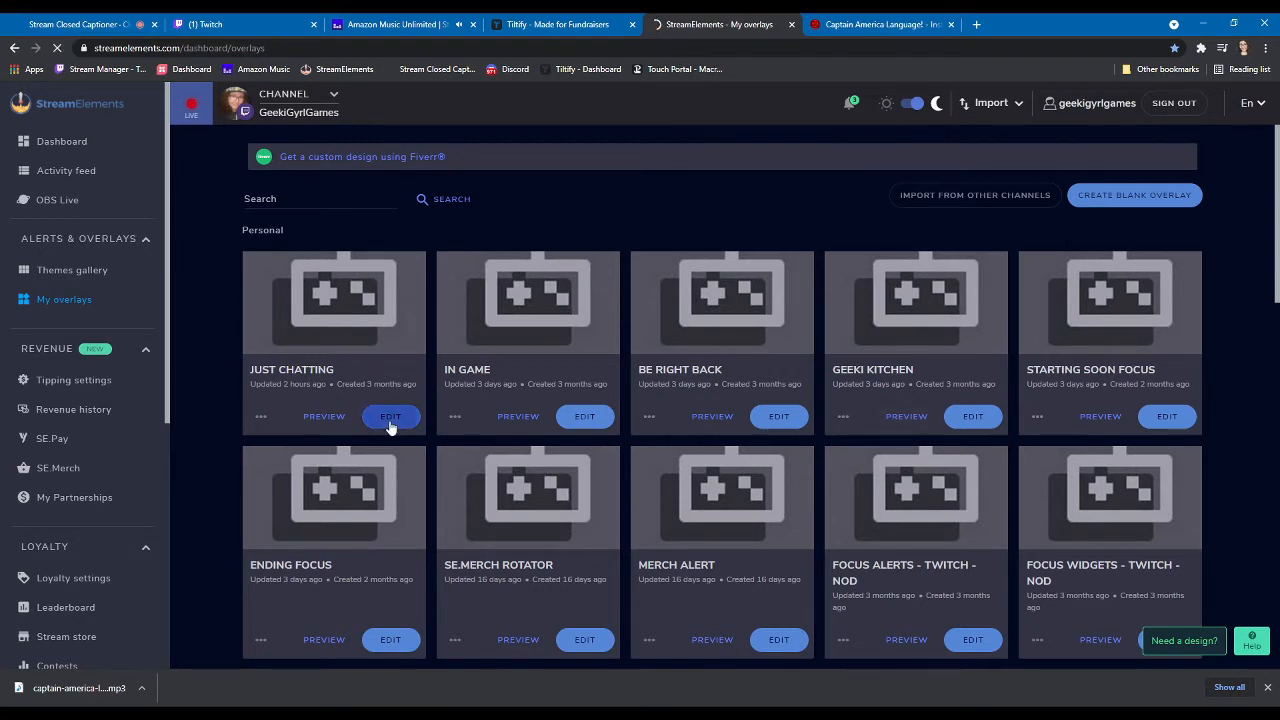
# - Edit the Just Chatting overlay and browse the Alerts widget category
pyautogui.click(390, 416)
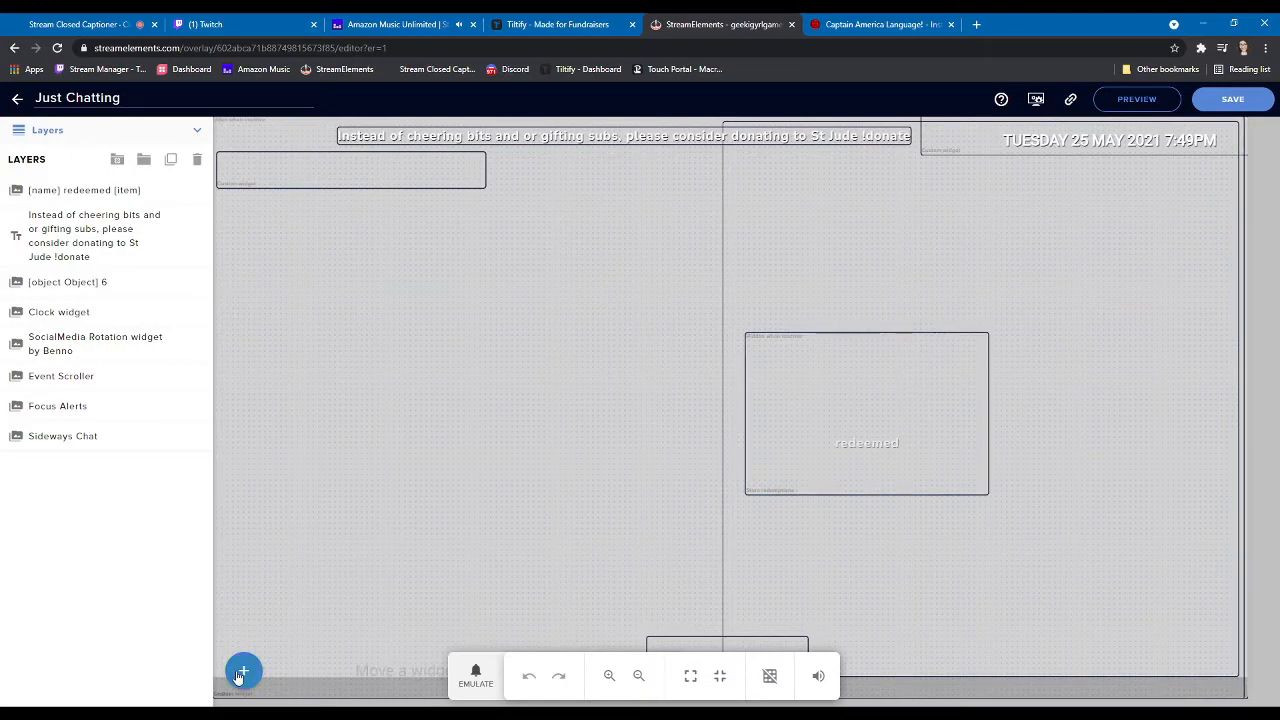
pyautogui.click(244, 670)
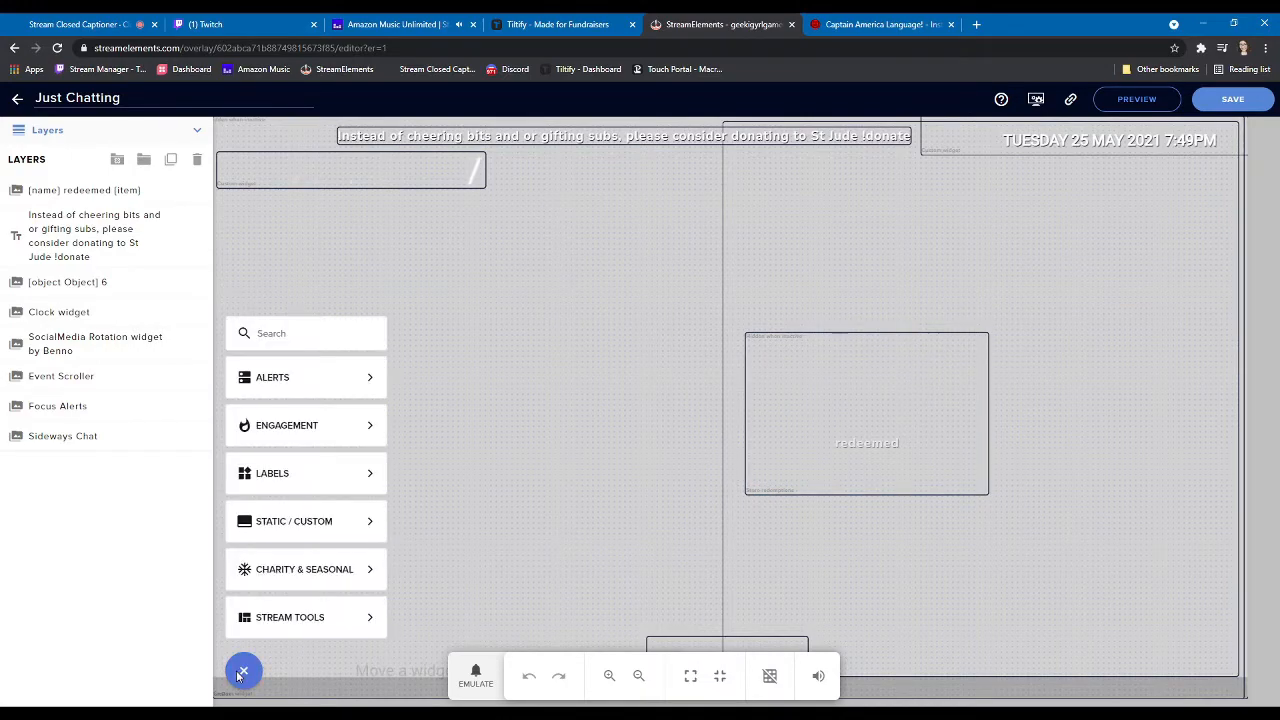
pyautogui.click(272, 376)
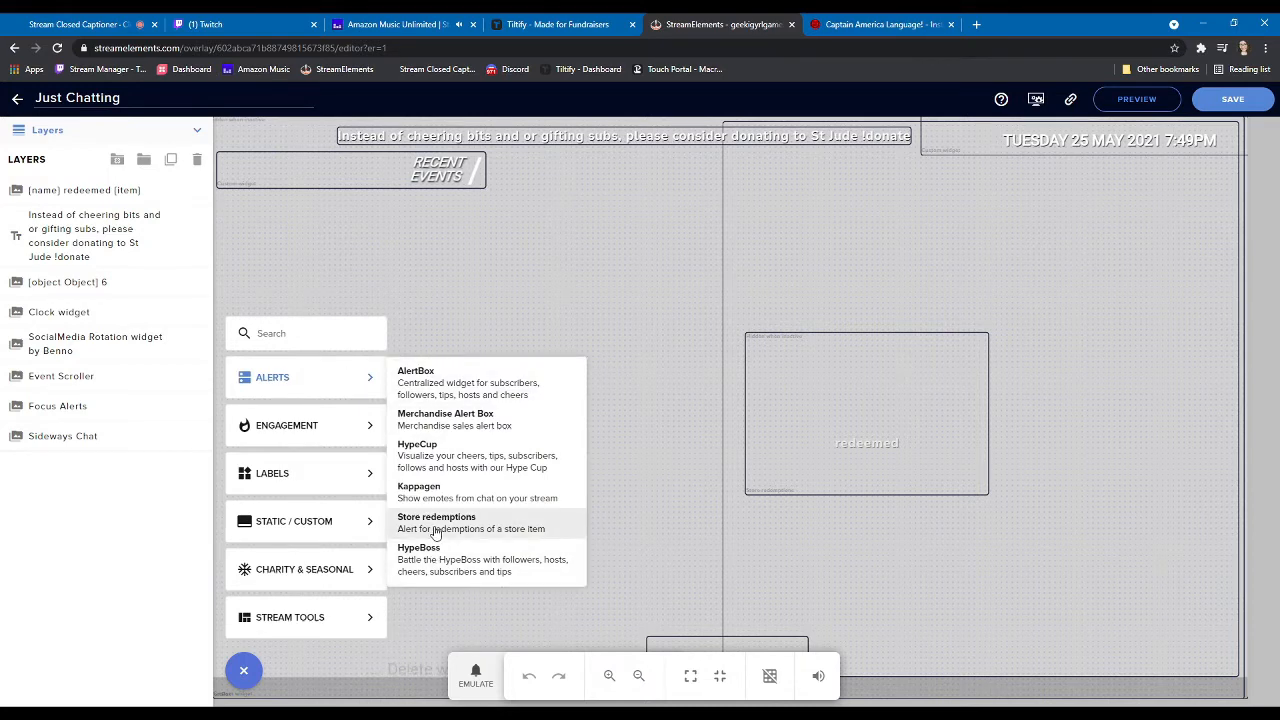
# - Add the Store redemptions alert widget to Just Chatting and save the overlay
pyautogui.click(244, 670)
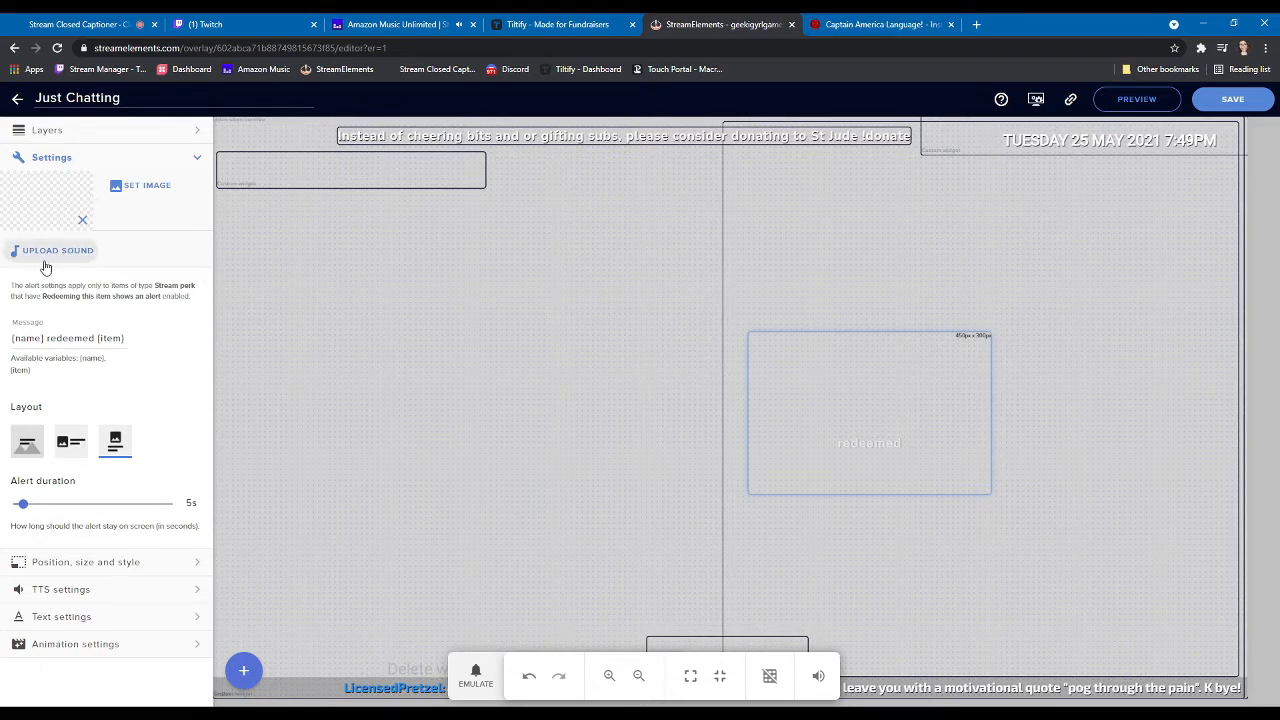
pyautogui.moveTo(512, 256)
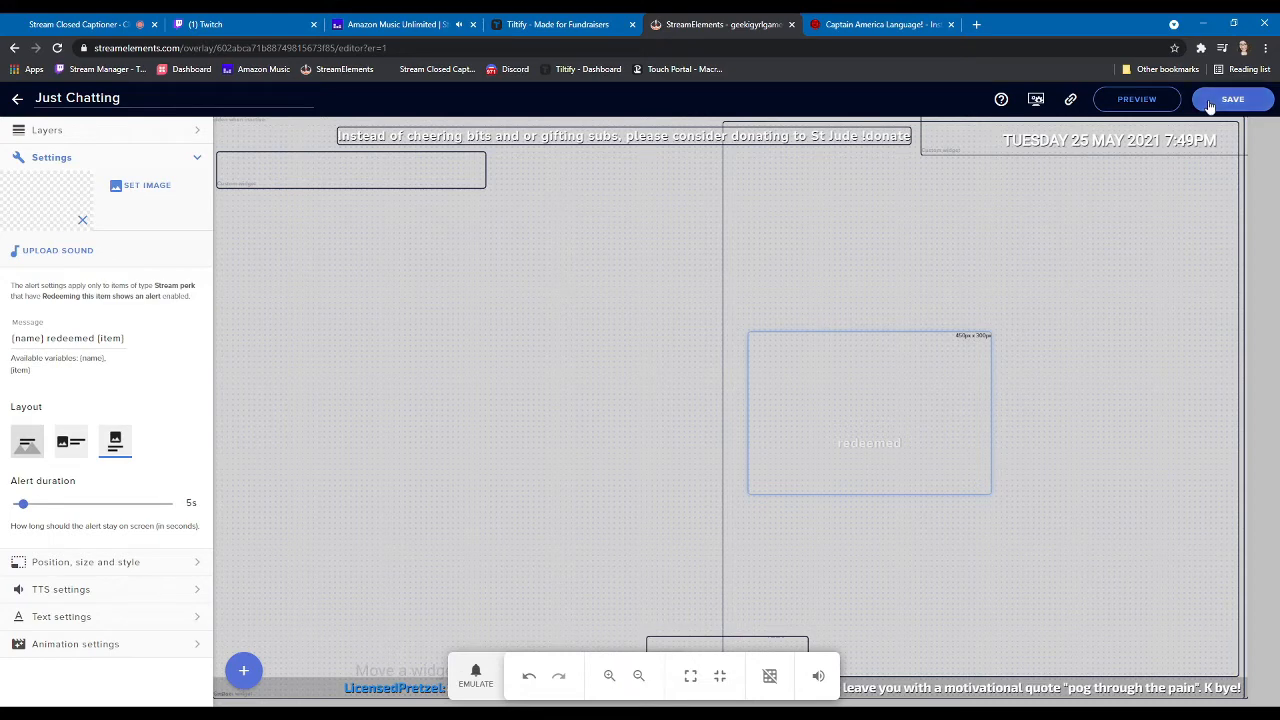
pyautogui.click(1232, 98)
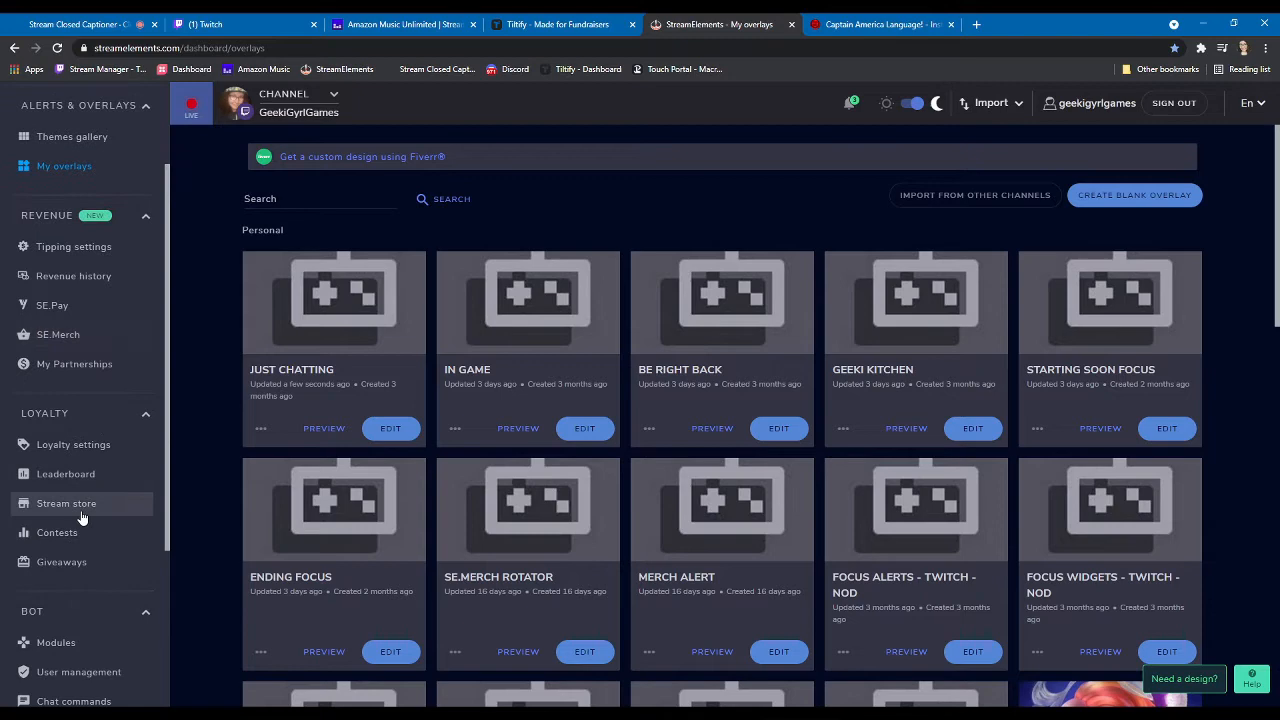
# - Show the Stream store items such as babe, afford and bowie
pyautogui.click(68, 504)
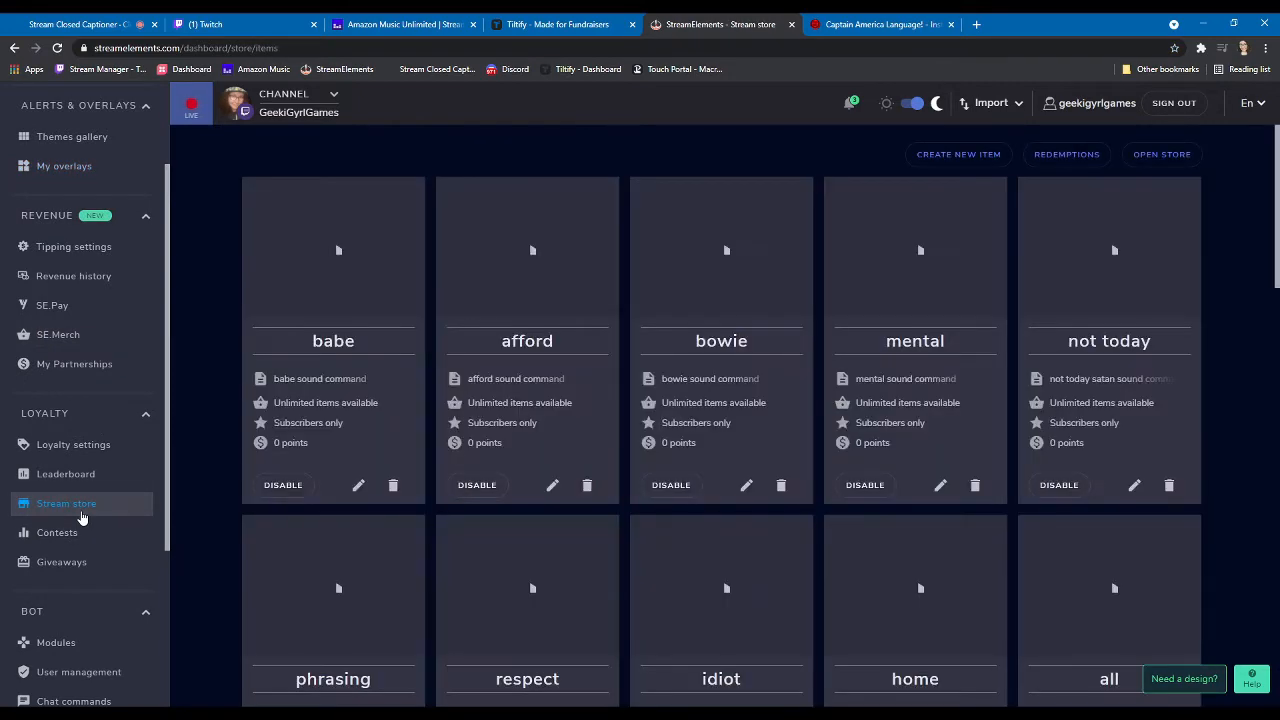
pyautogui.scroll(-3)
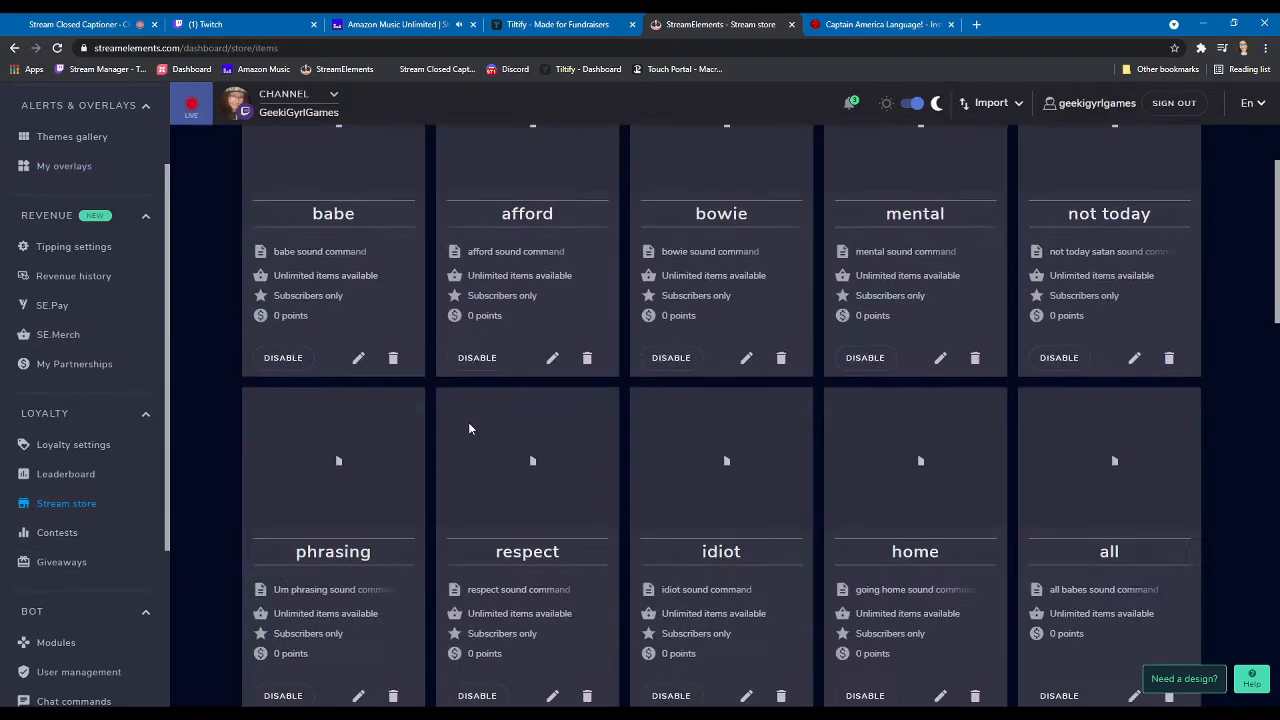
pyautogui.scroll(-3)
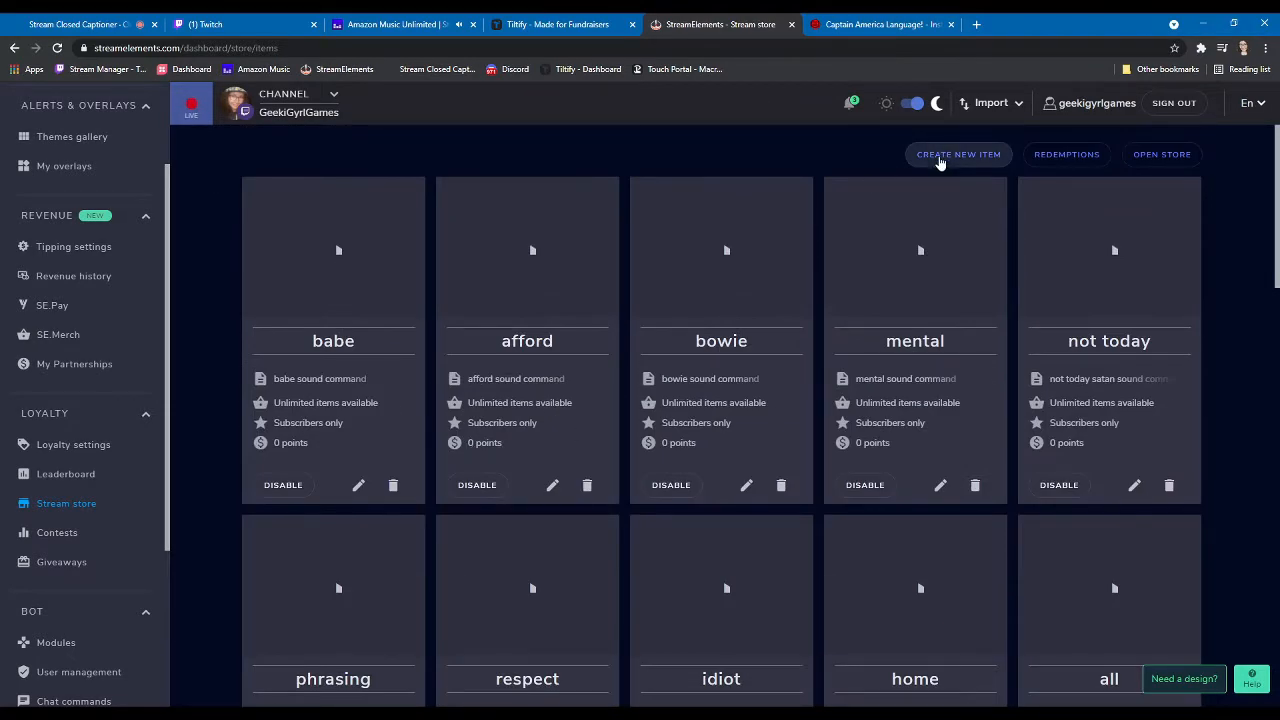
# - Create a Sound effects item named Language, description 'Language sound command', cost 0, and continue
pyautogui.click(956, 154)
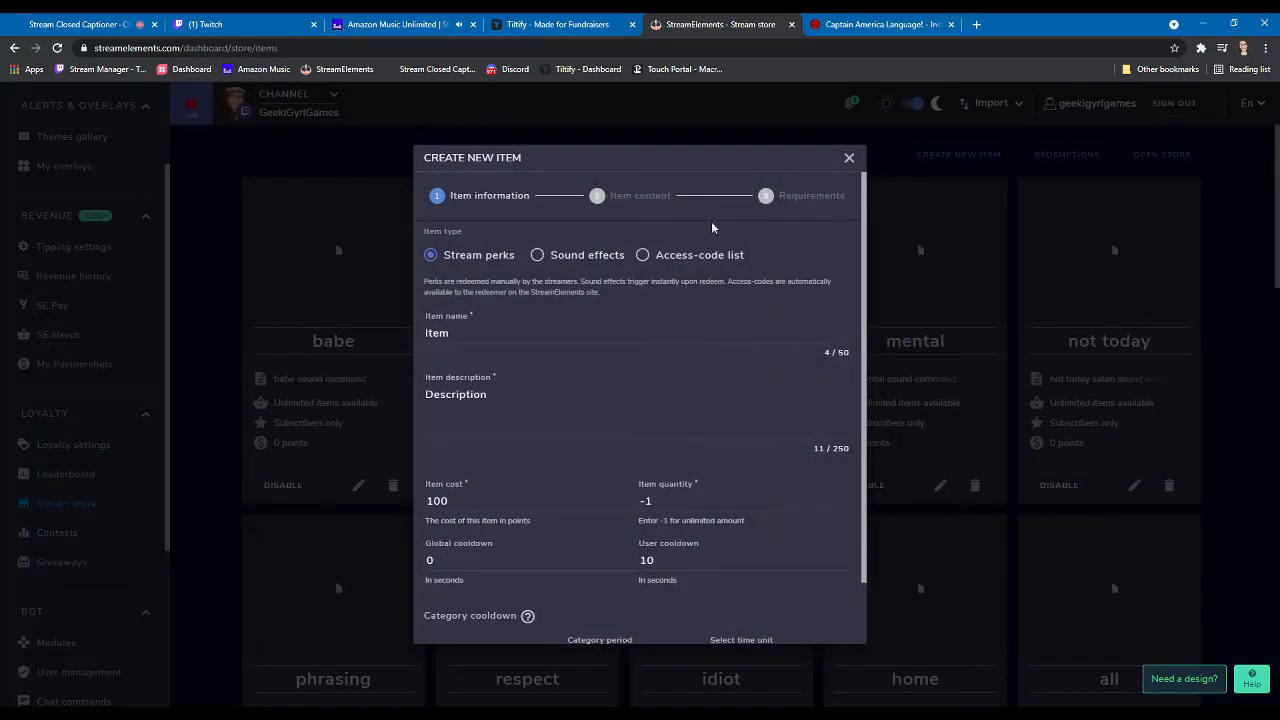
pyautogui.click(536, 254)
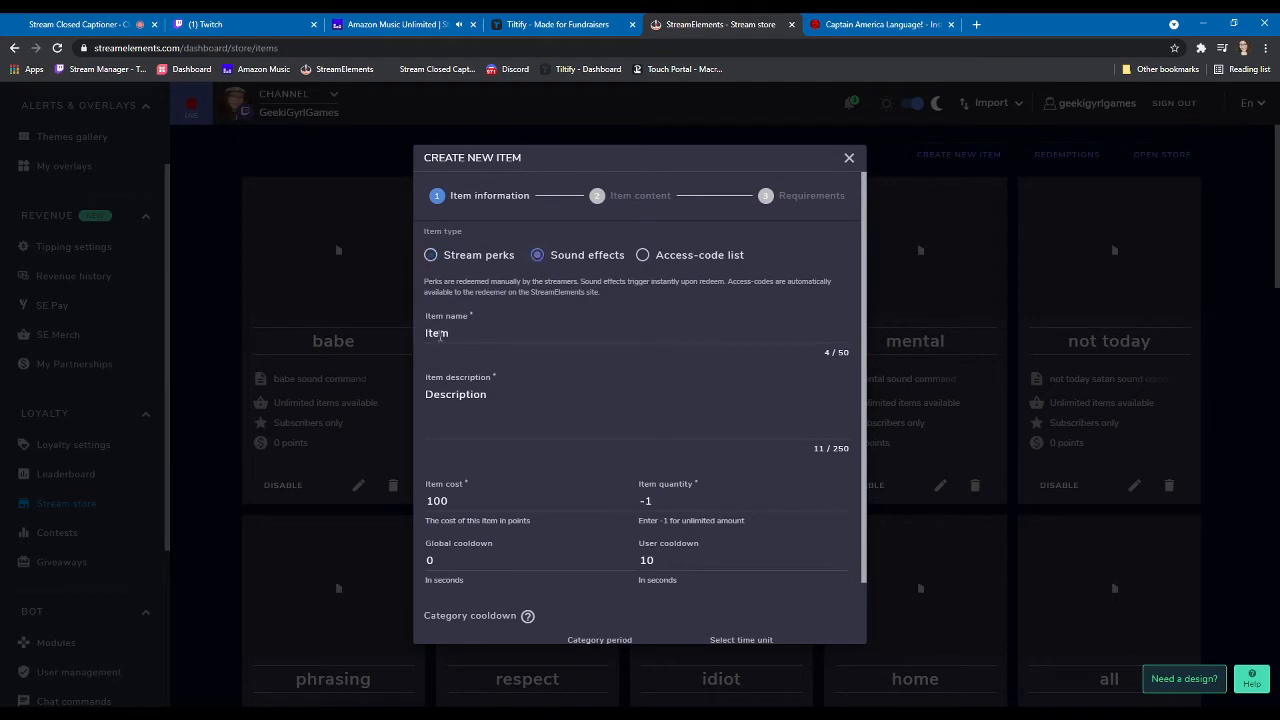
pyautogui.doubleClick(436, 332)
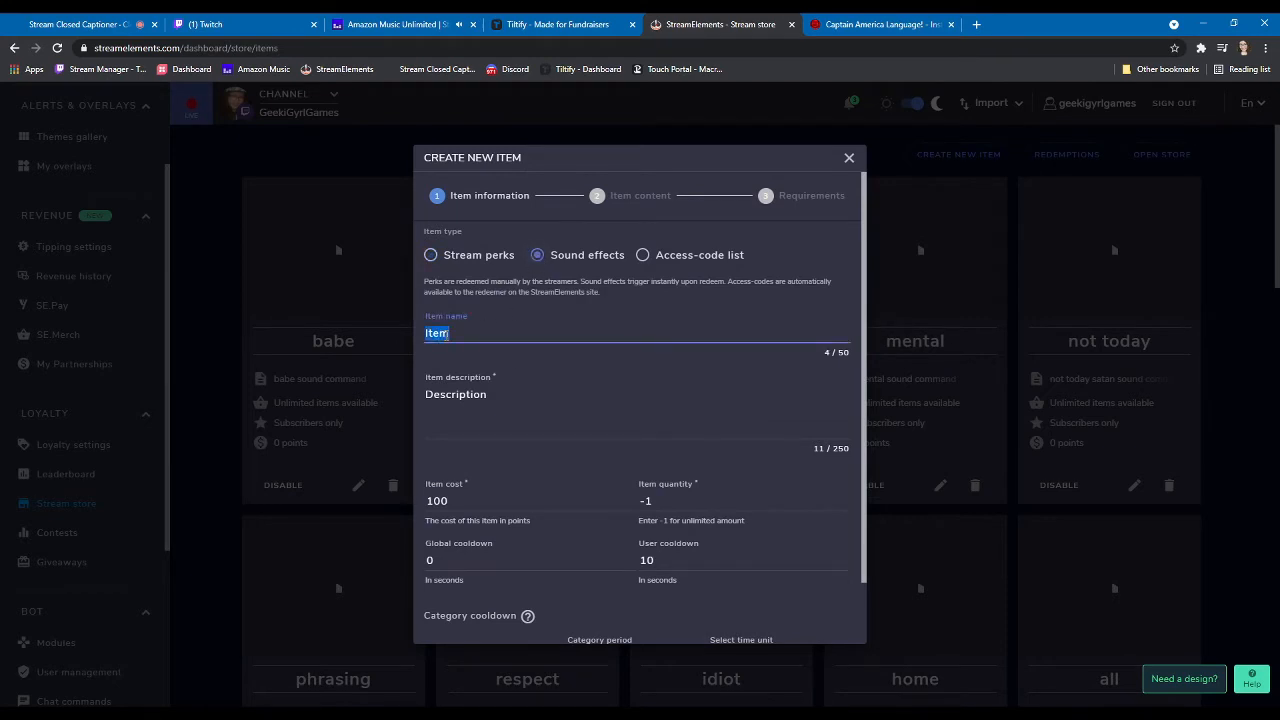
pyautogui.write('Language')
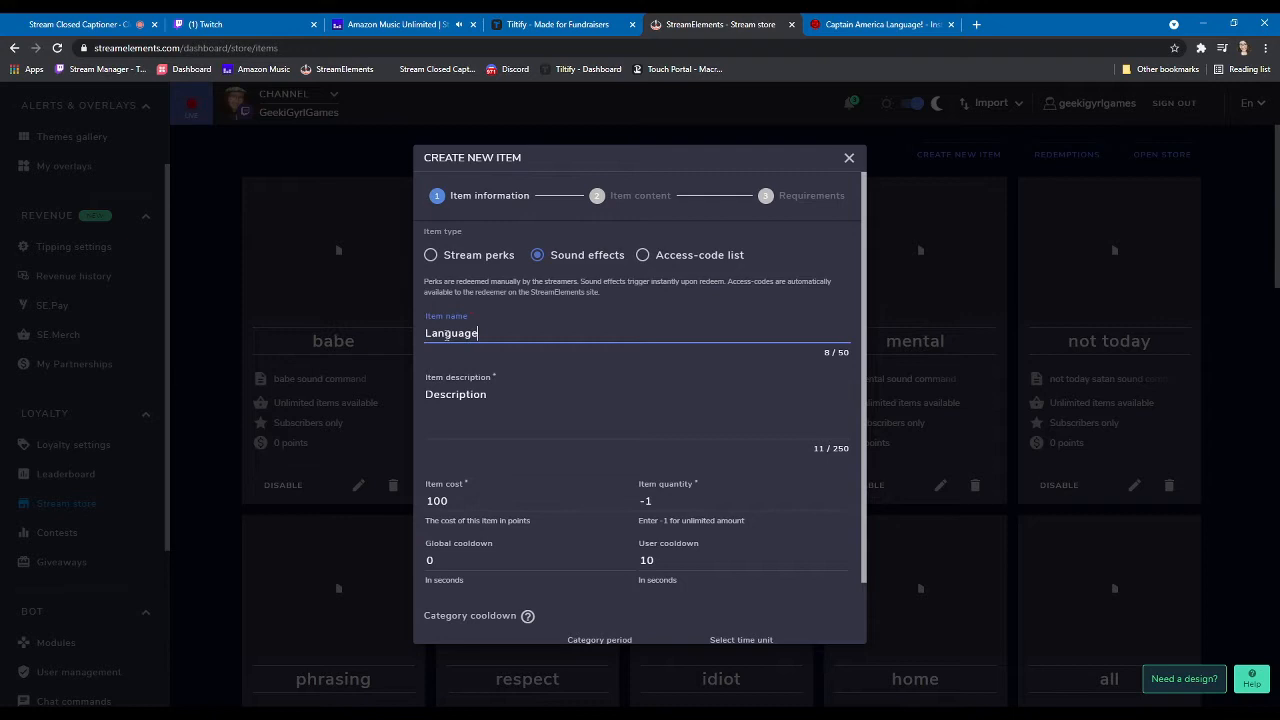
pyautogui.doubleClick(456, 394)
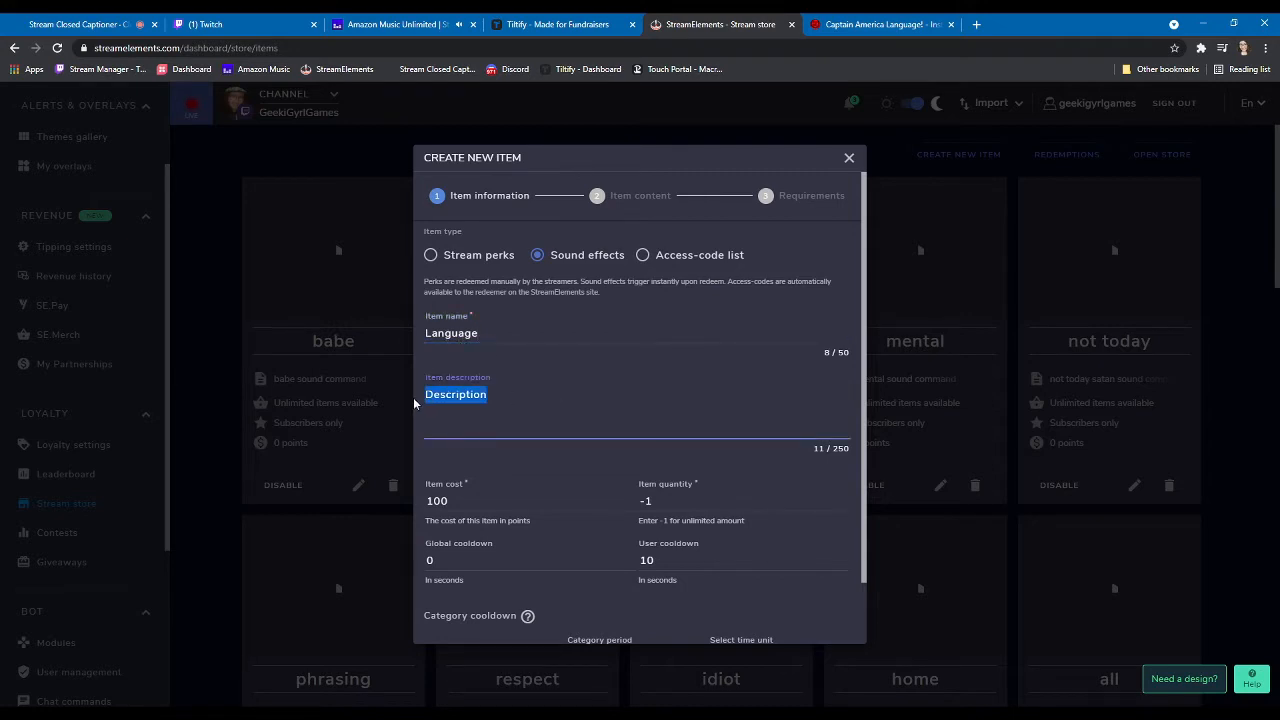
pyautogui.write('Language sound command')
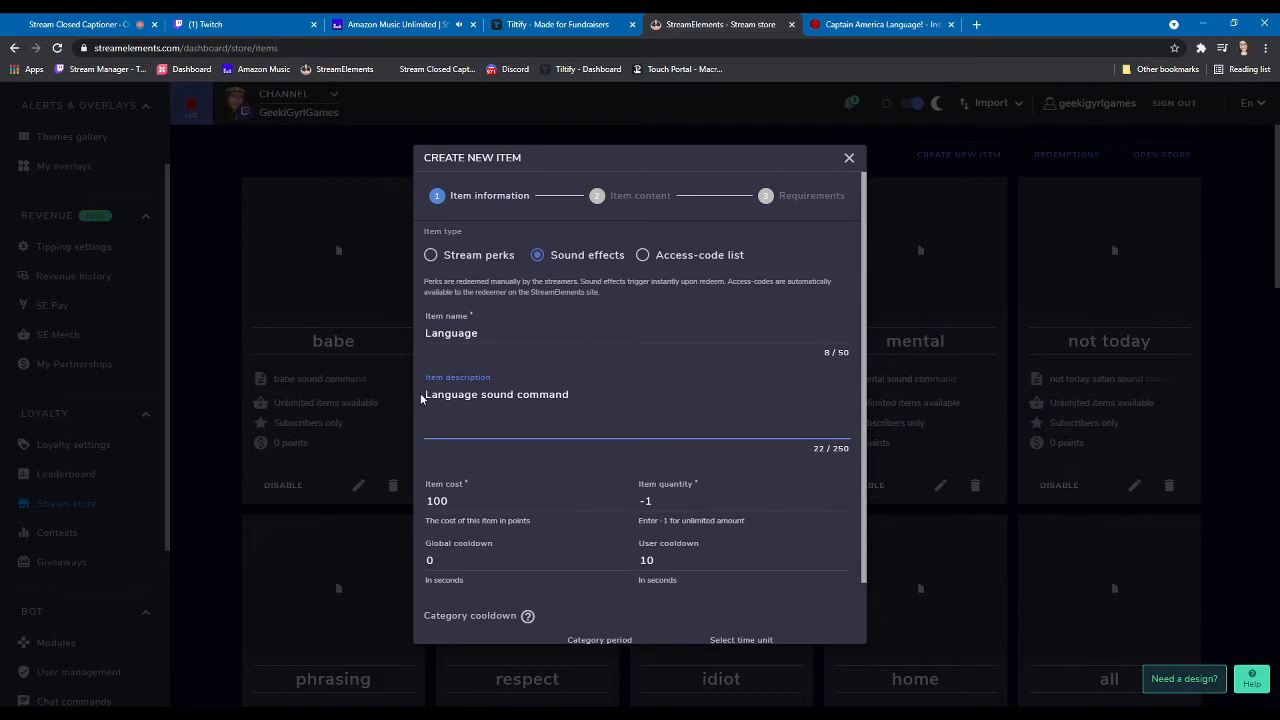
pyautogui.scroll(-3)
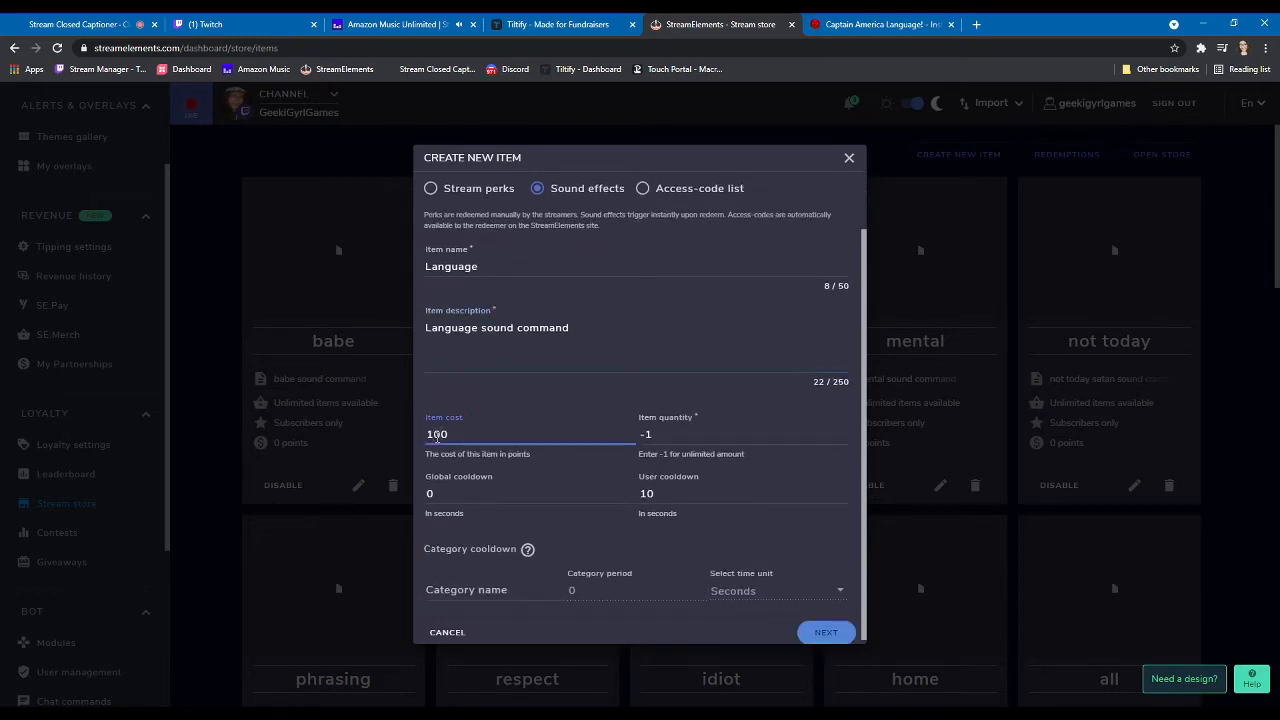
pyautogui.write('0')
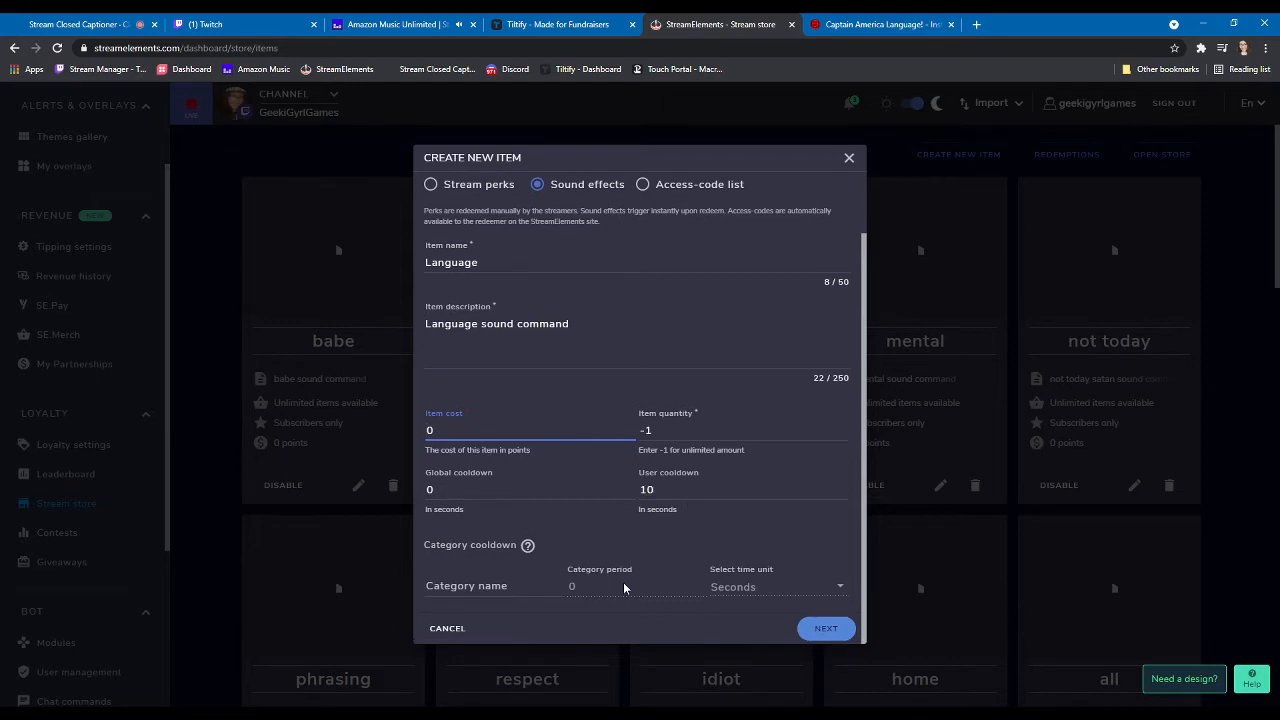
pyautogui.click(824, 628)
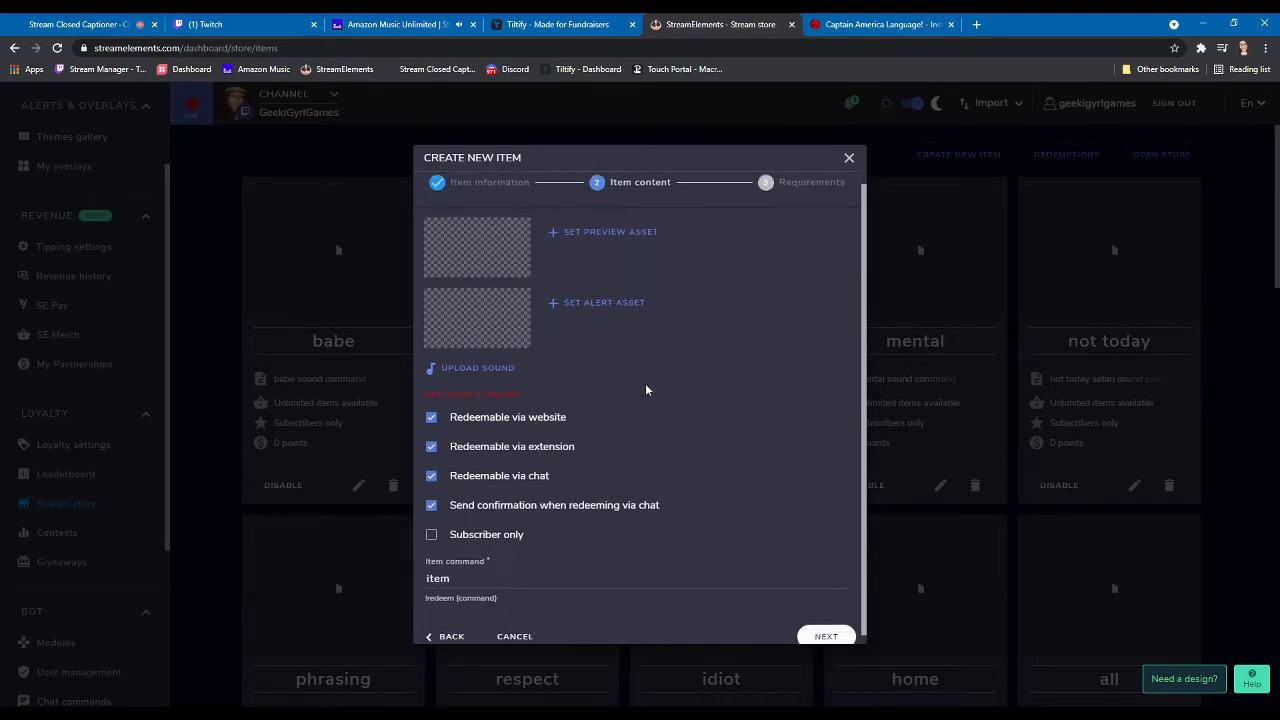
# - Upload the captain-america-language mp3 from the media library as the item's sound
pyautogui.click(476, 368)
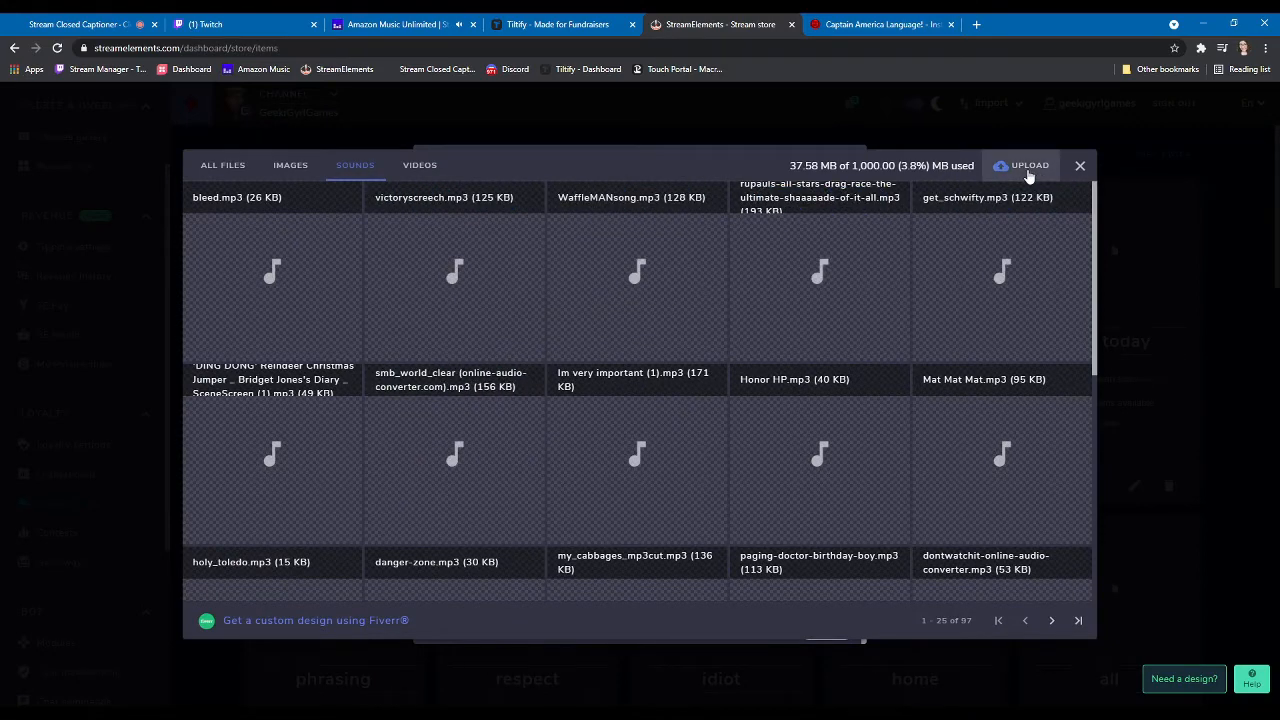
pyautogui.click(1020, 164)
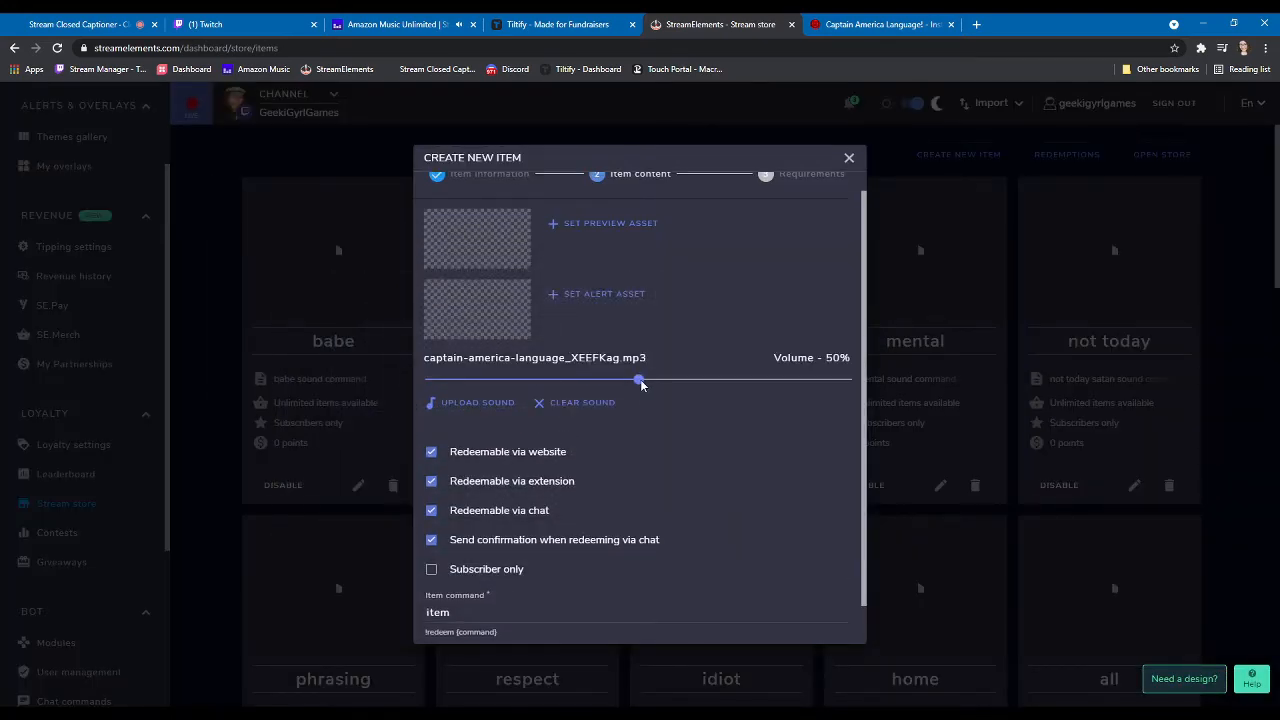
# - Set volume 100%, chat-only redemption without confirmation, and item command lang
pyautogui.moveTo(640, 380); pyautogui.dragTo(852, 380)
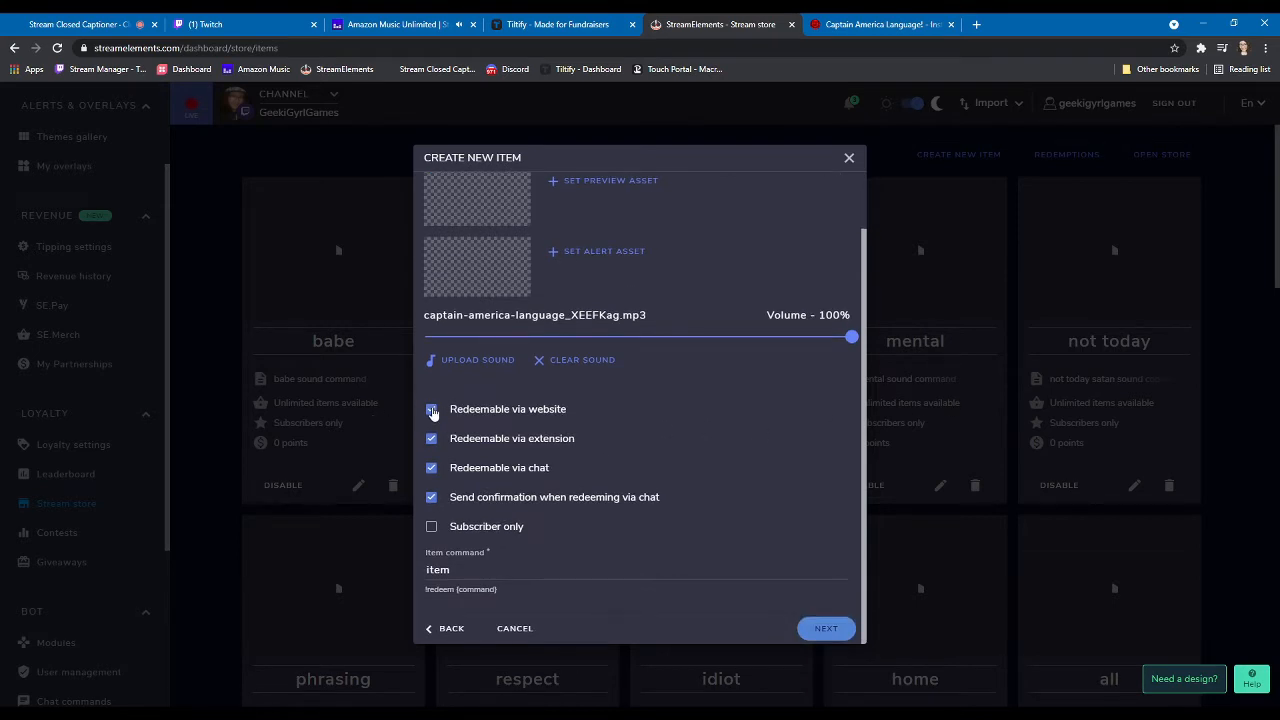
pyautogui.click(432, 408)
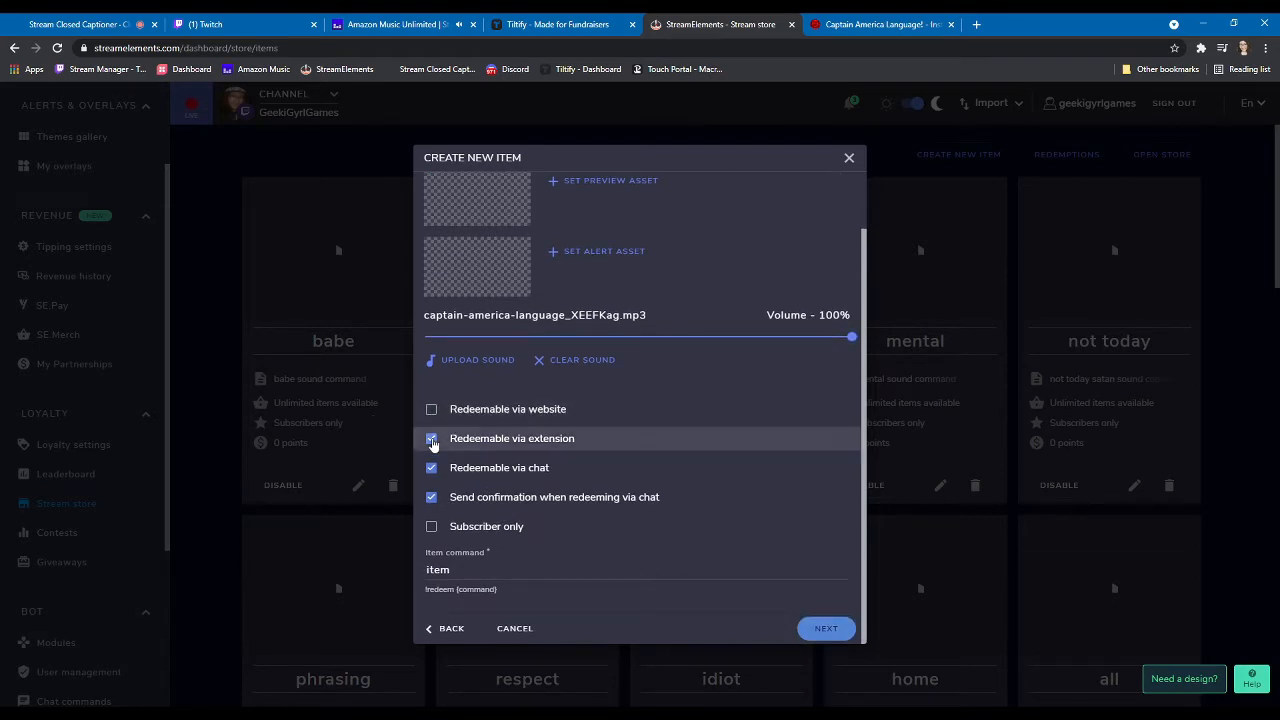
pyautogui.click(432, 438)
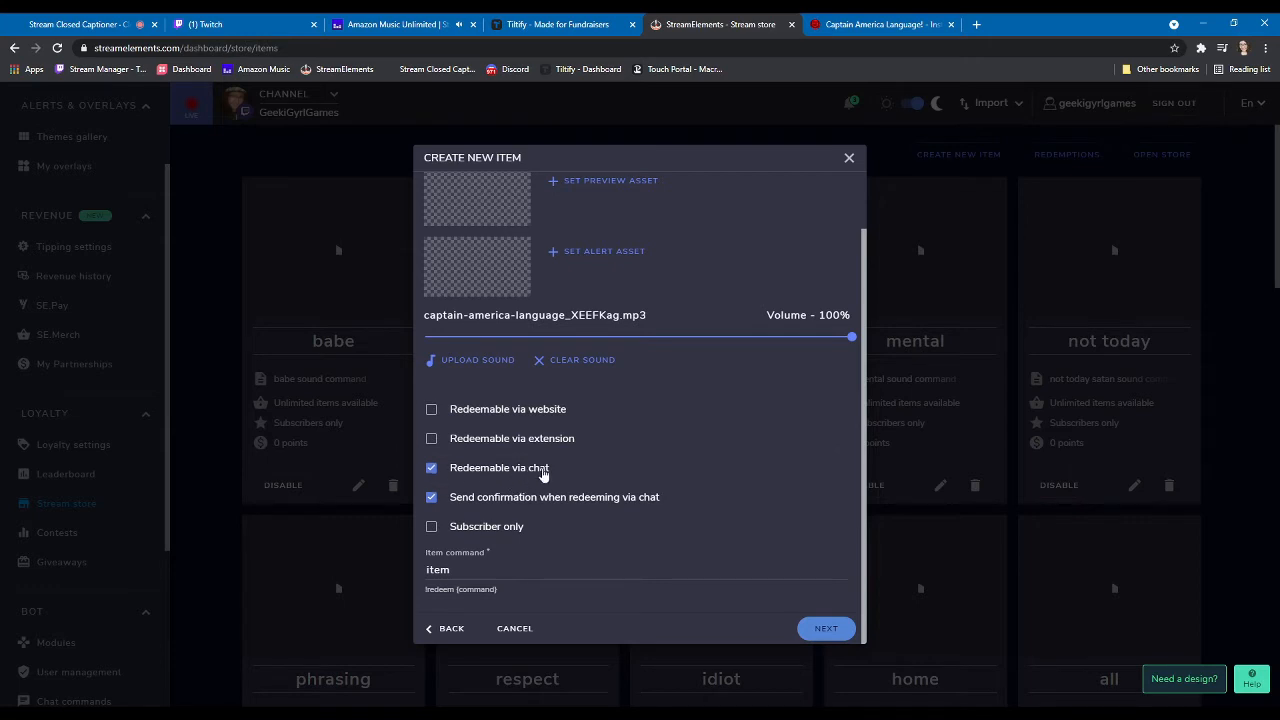
pyautogui.click(432, 496)
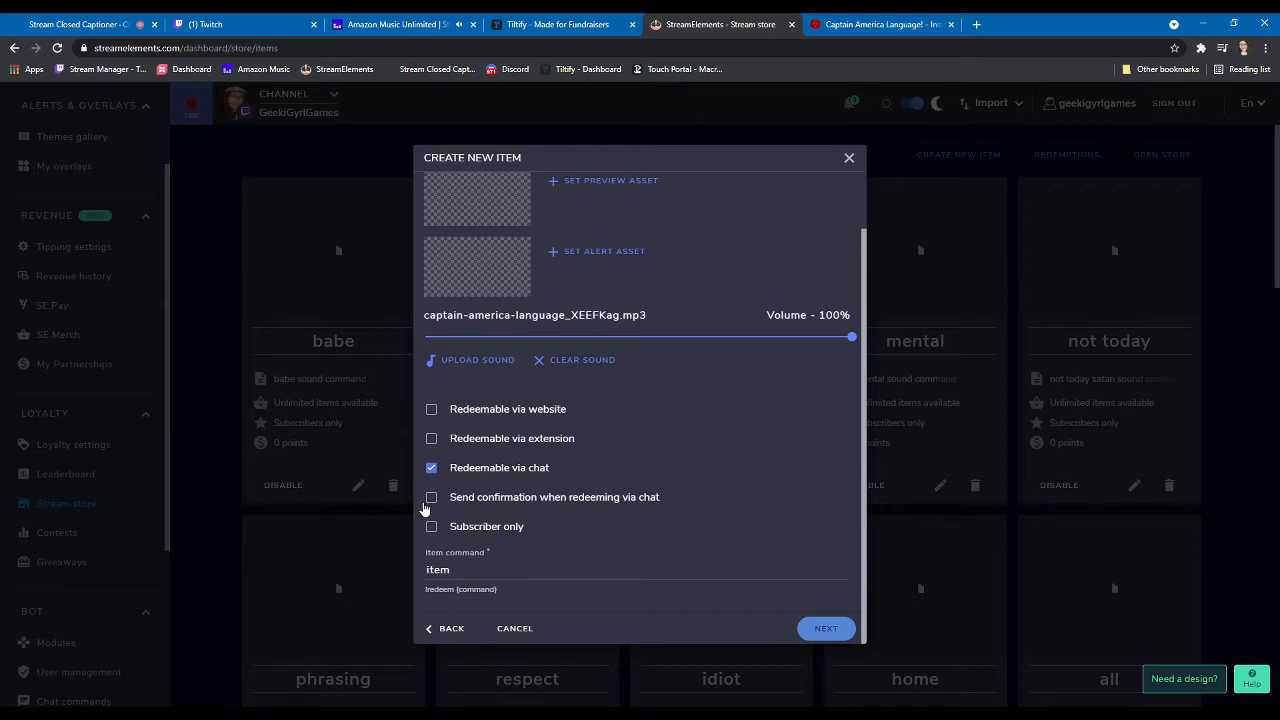
pyautogui.moveTo(464, 404)
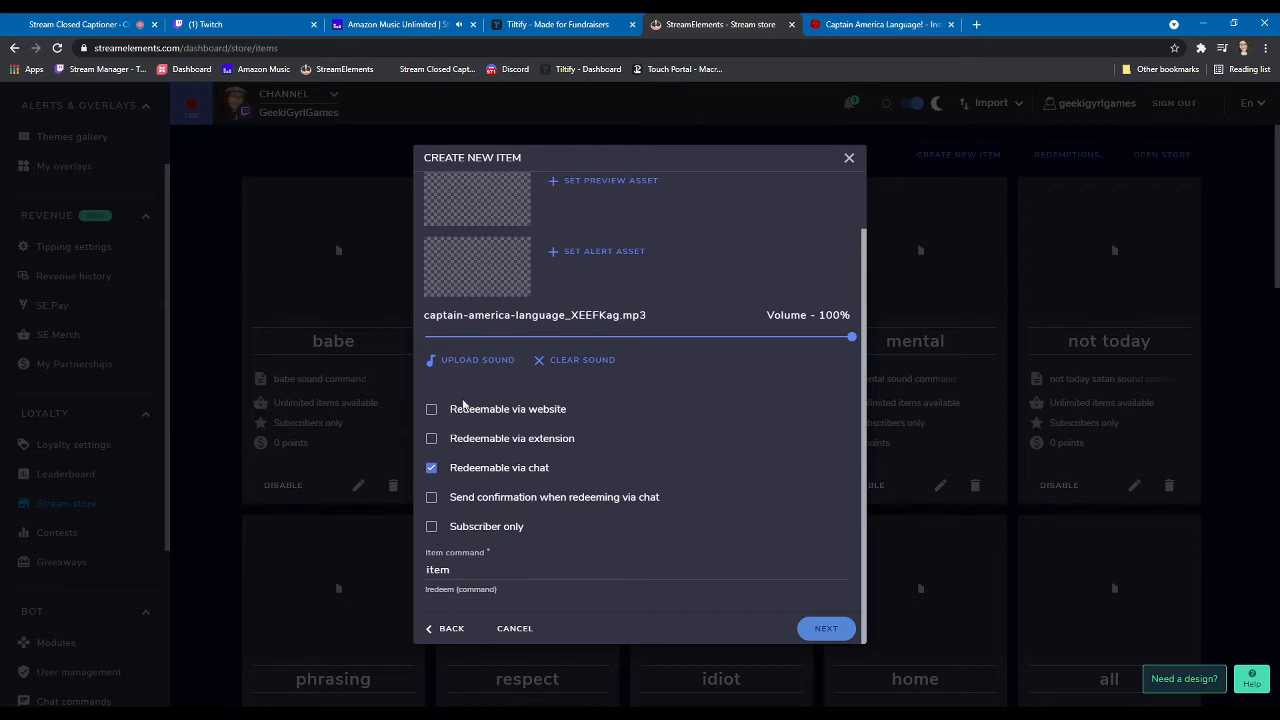
pyautogui.moveTo(522, 544)
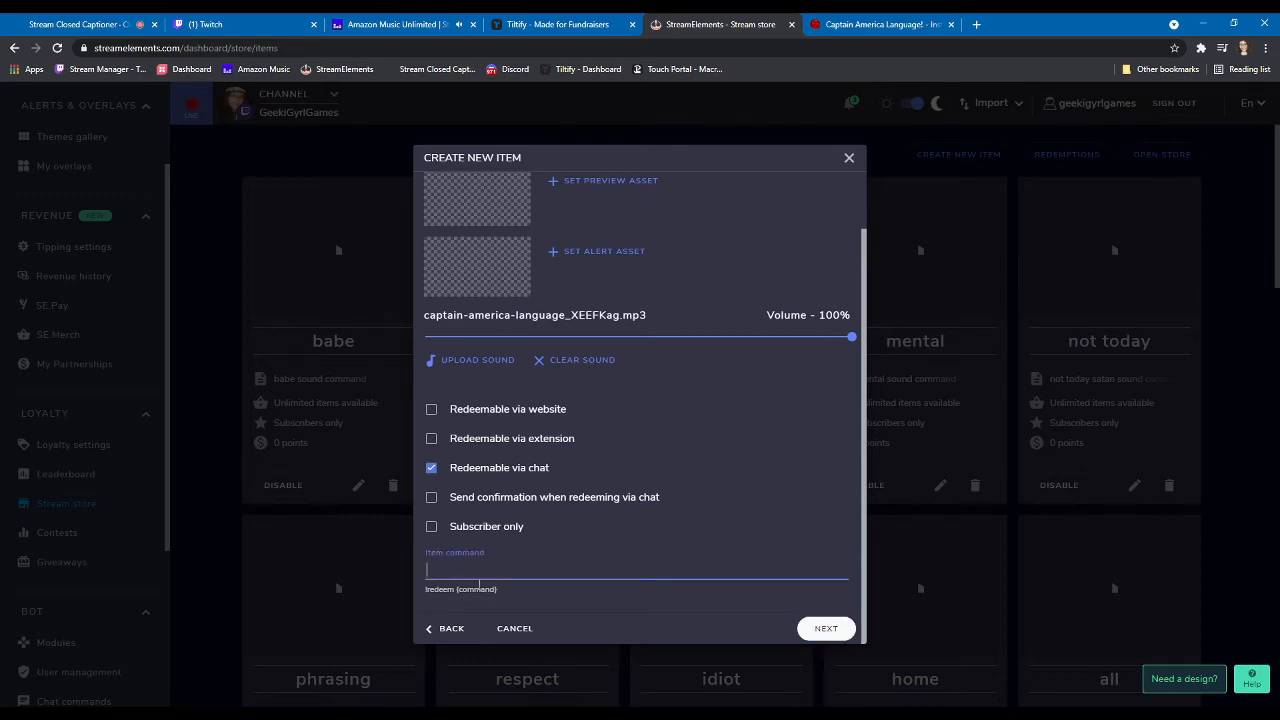
pyautogui.write('lang')
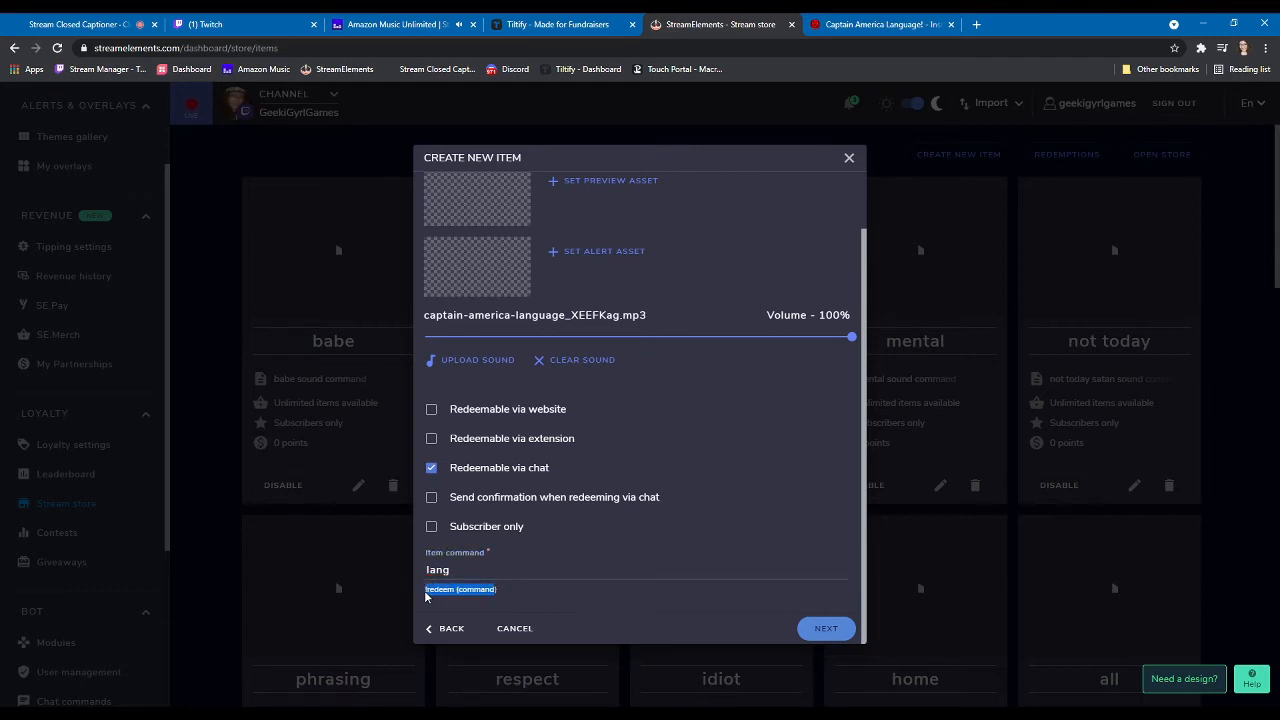
pyautogui.moveTo(574, 632)
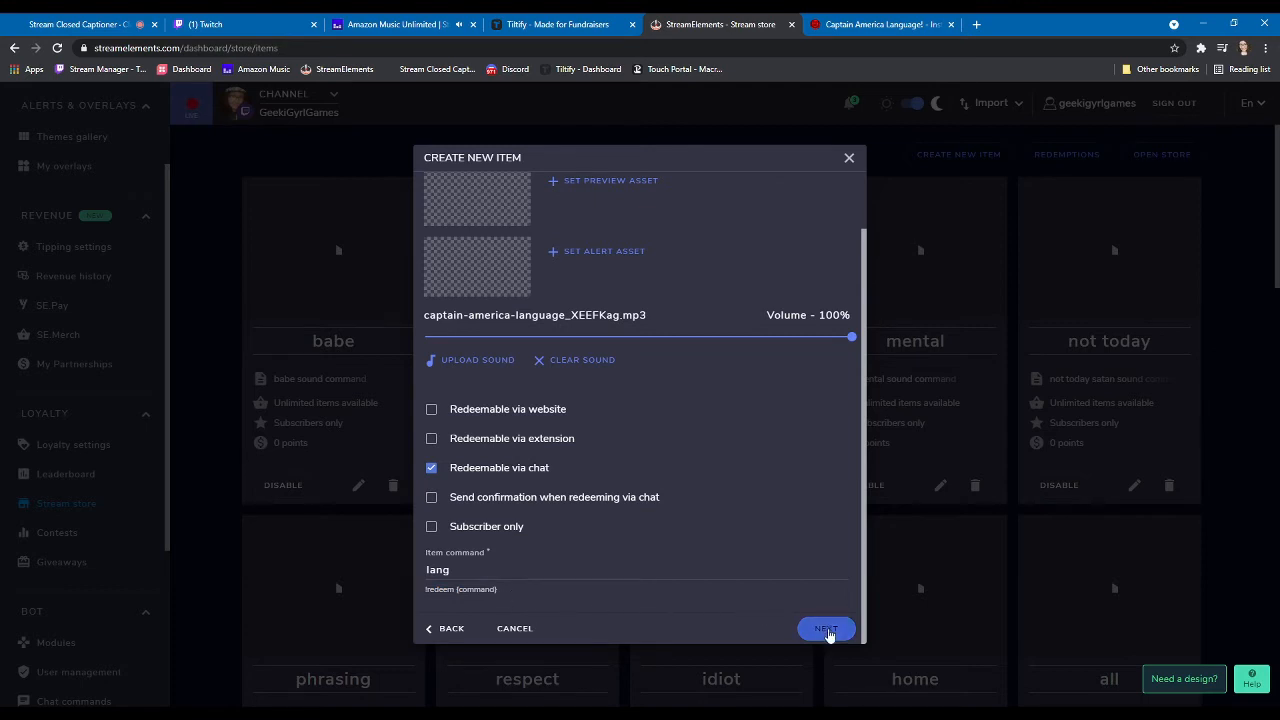
# - Save the Language item through the Requirements step and find it in the store list
pyautogui.click(824, 628)
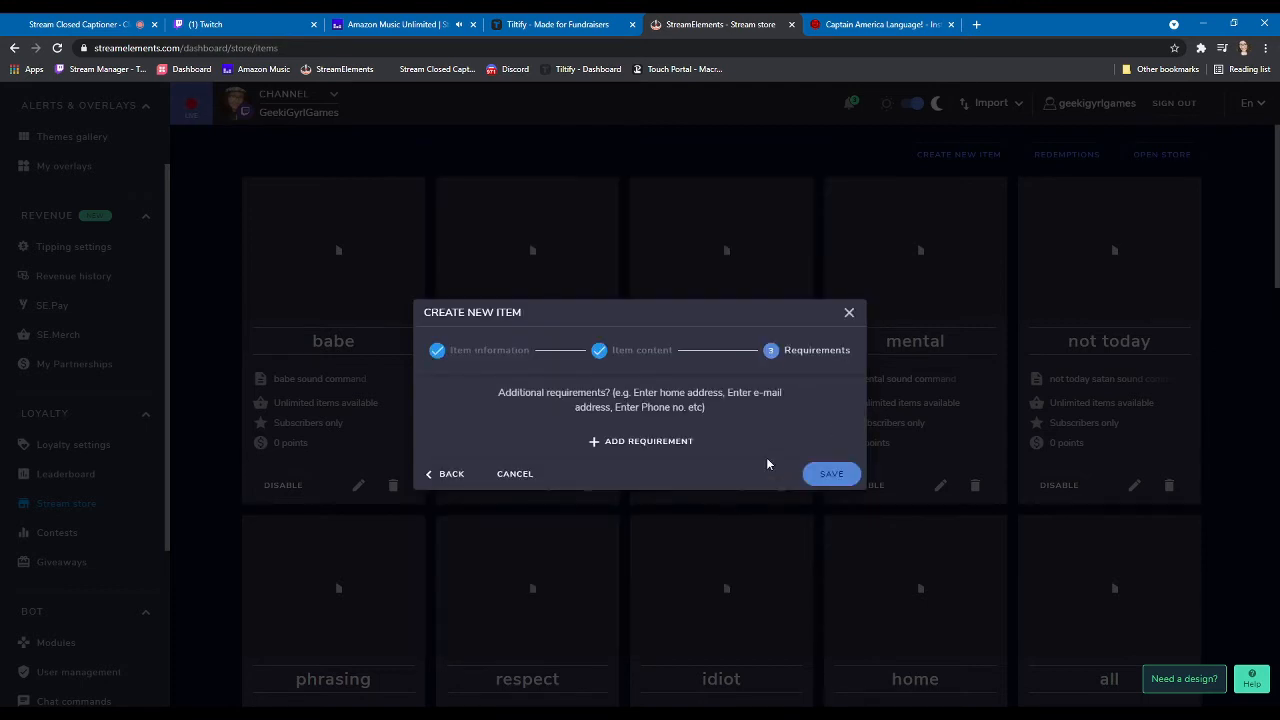
pyautogui.click(832, 472)
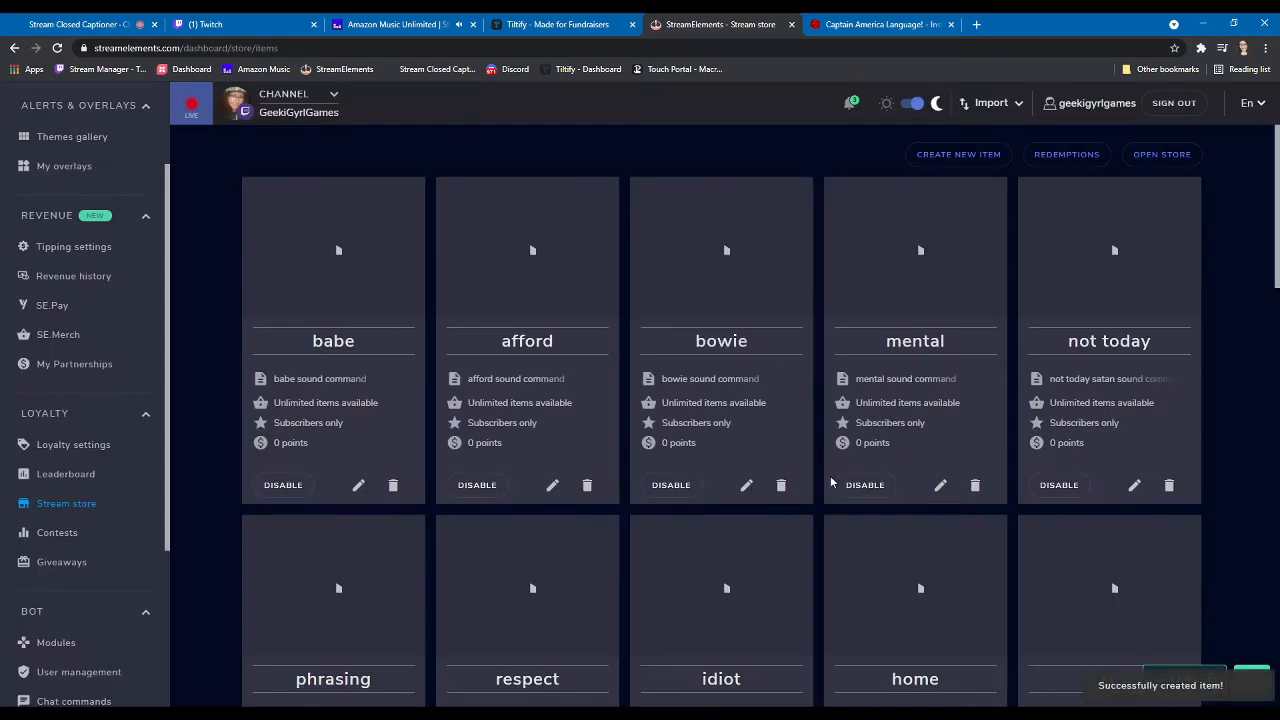
pyautogui.scroll(-3)
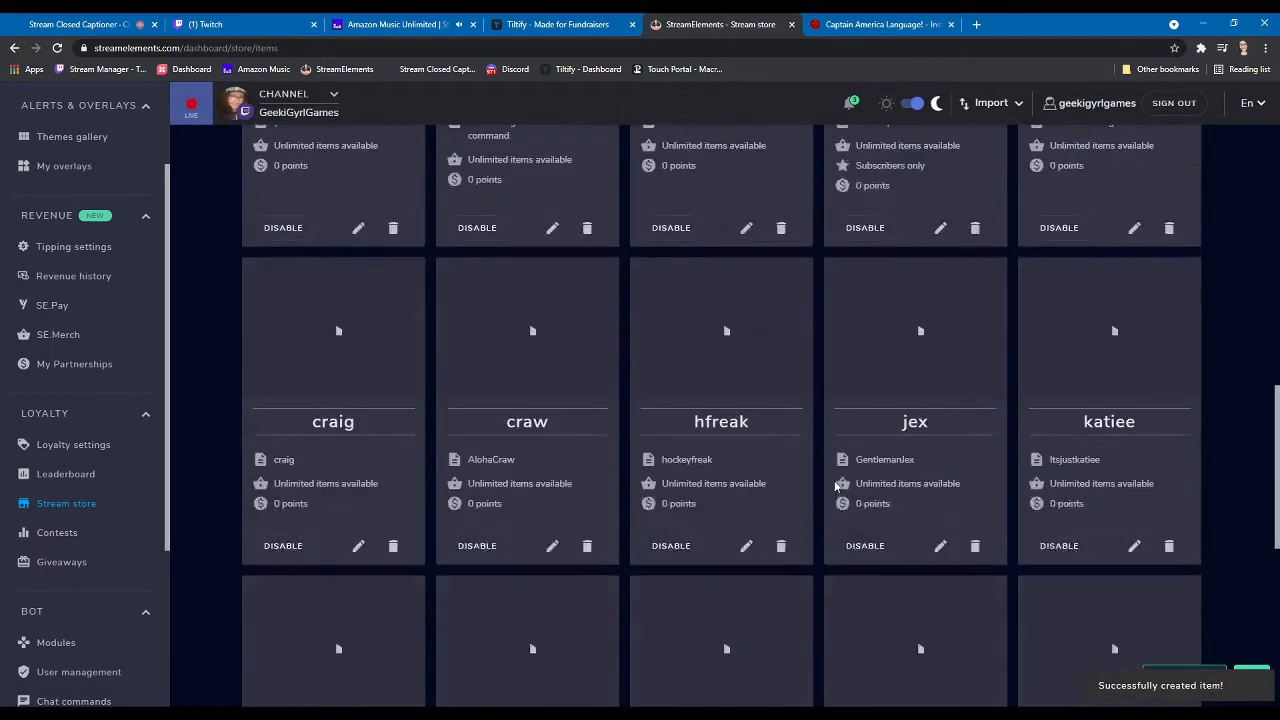
pyautogui.scroll(-3)
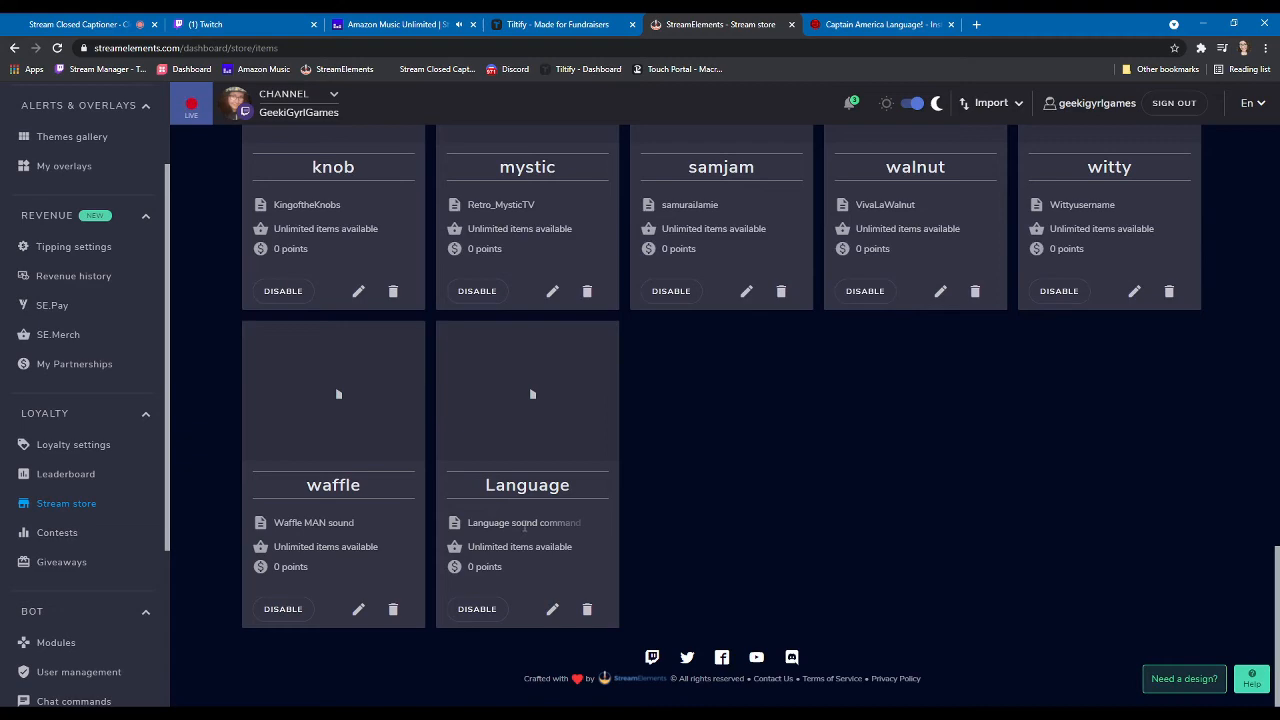
pyautogui.moveTo(532, 400)
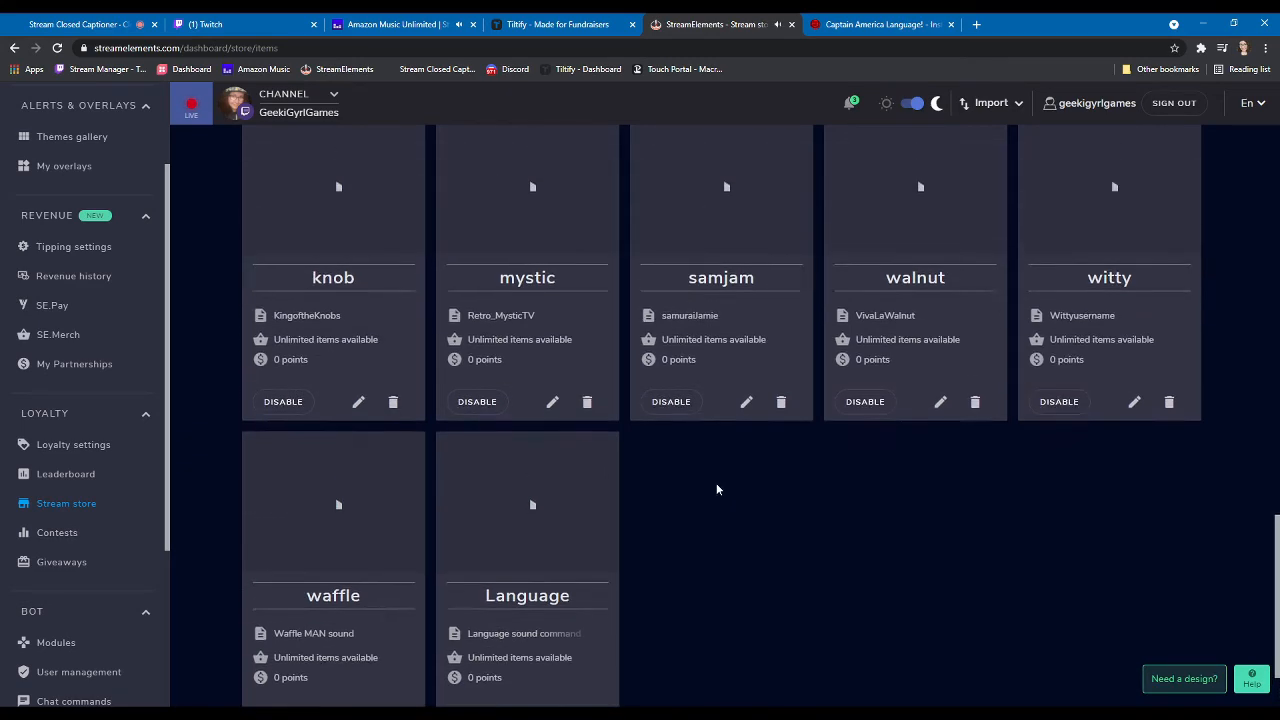
pyautogui.scroll(-3)
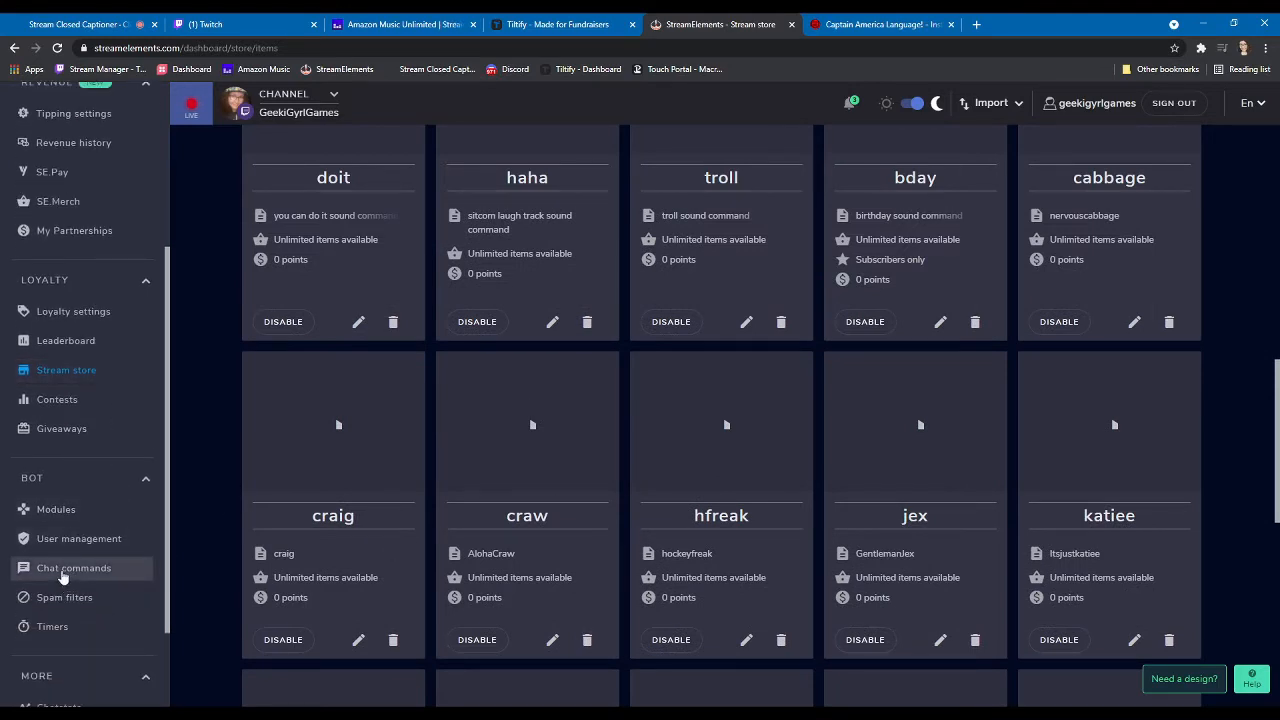
# - Show the Custom commands tab listing commands such as !so and !lurk
pyautogui.click(74, 568)
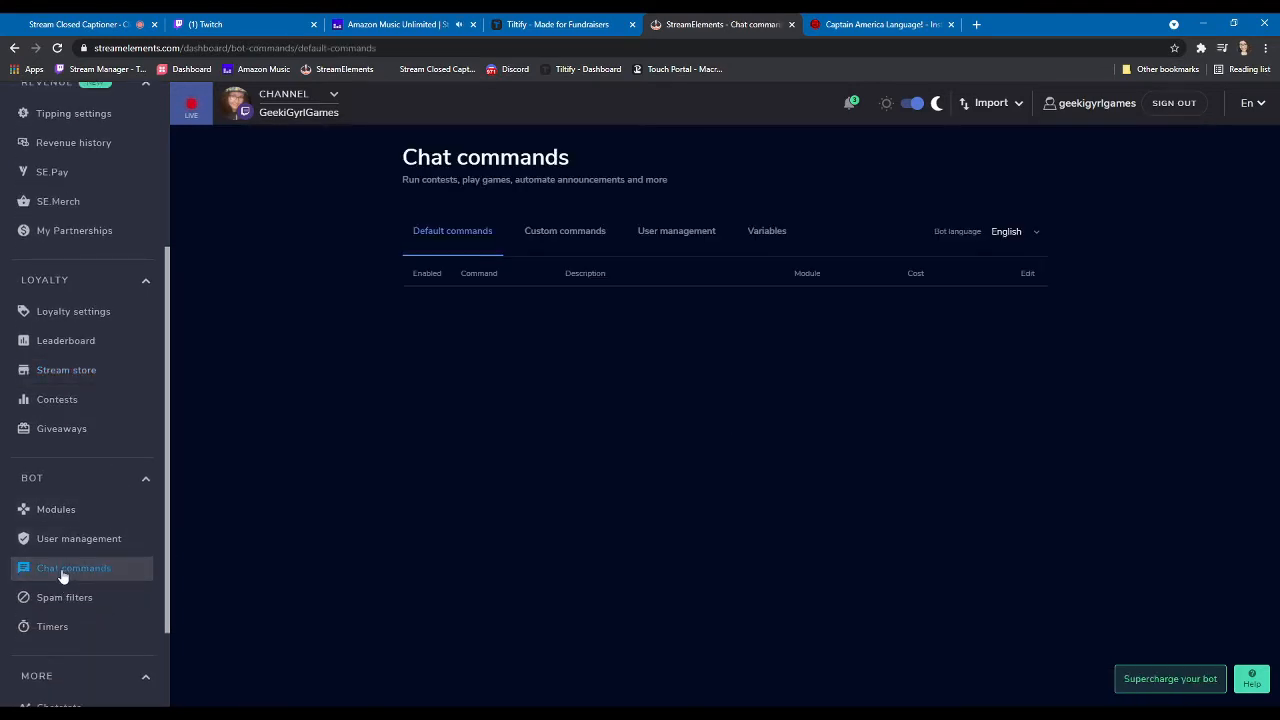
pyautogui.click(564, 230)
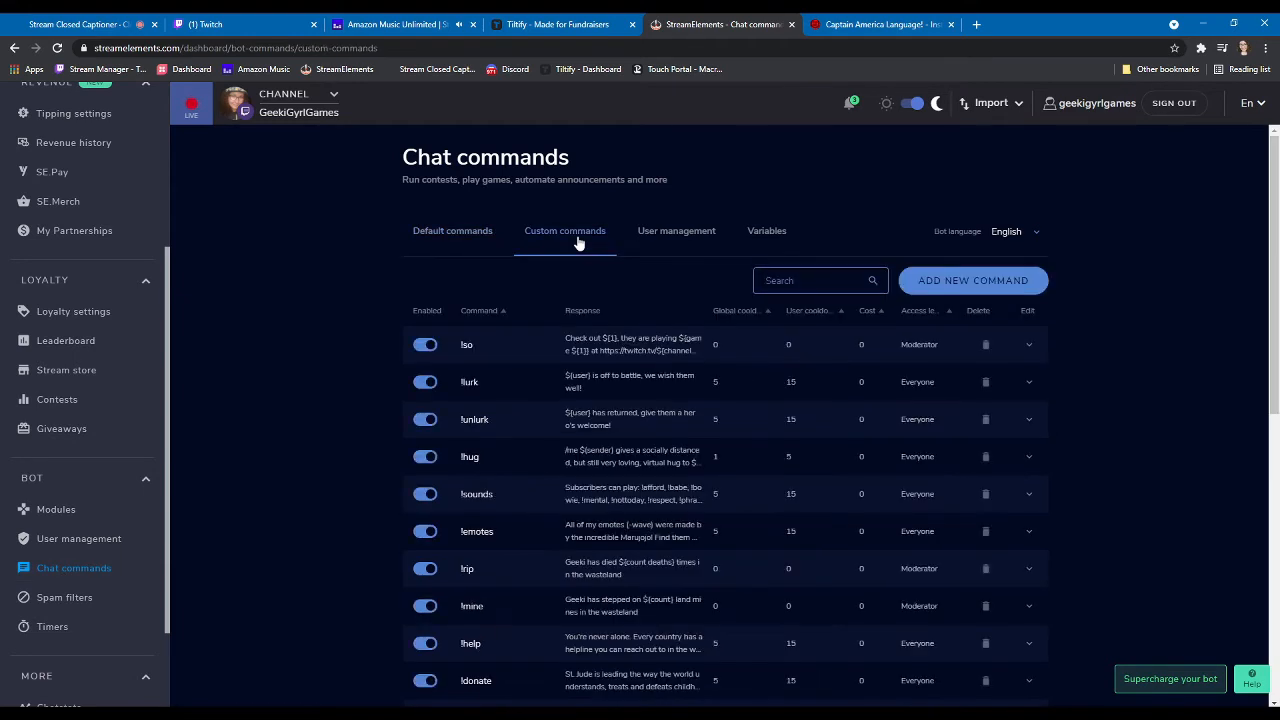
pyautogui.moveTo(712, 480)
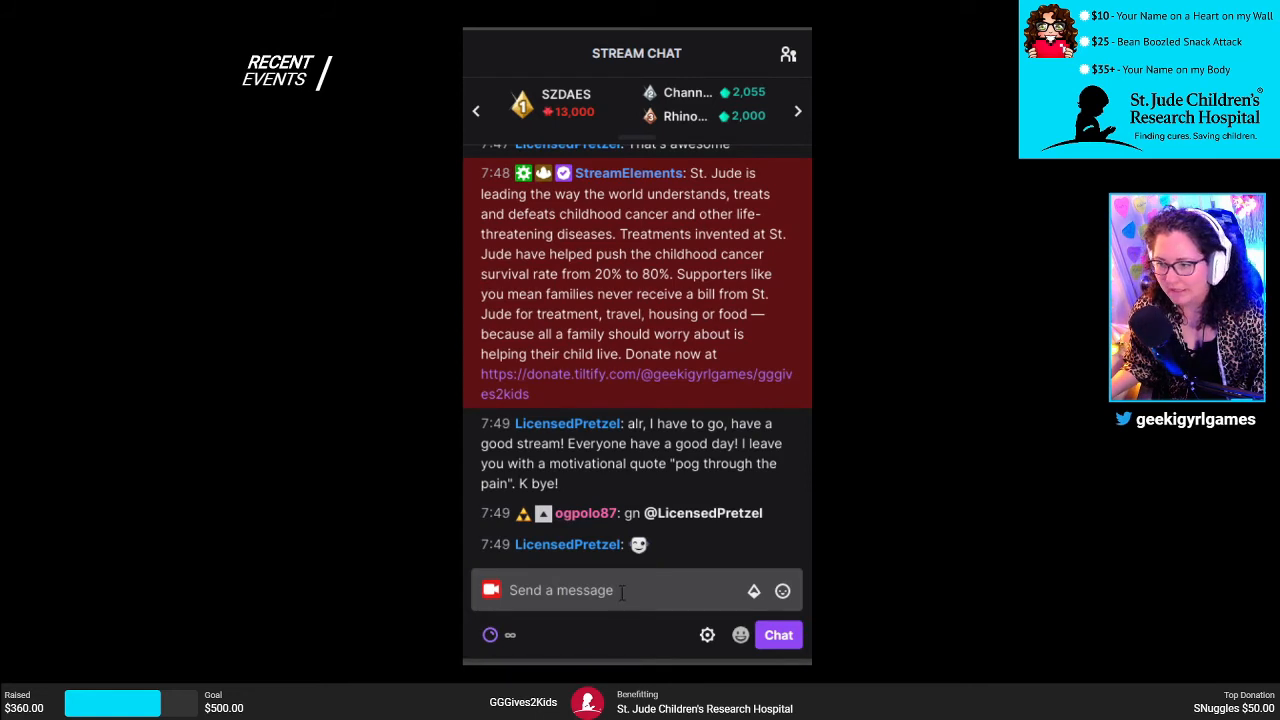
# - Send !redeem lang in Twitch chat to test the Language sound
pyautogui.click(620, 590)
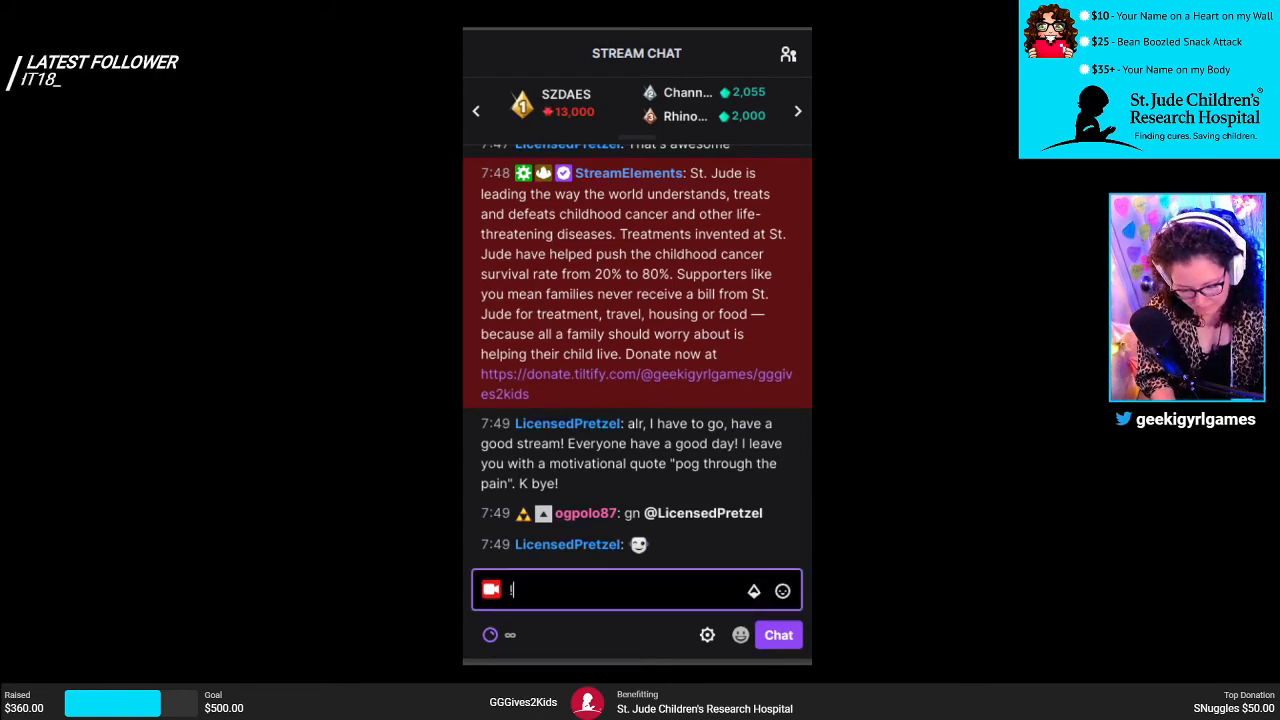
pyautogui.write('!redeem lan')
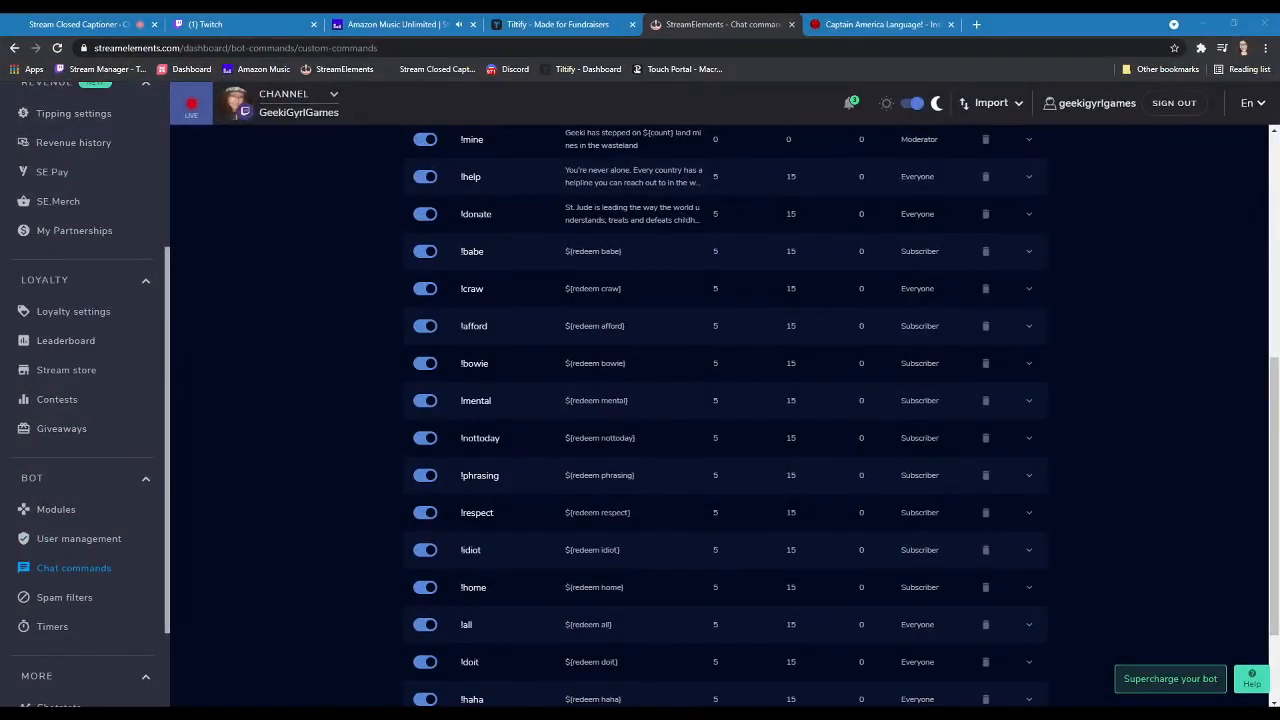
# - Start a new custom command named !lang
pyautogui.scroll(-3)
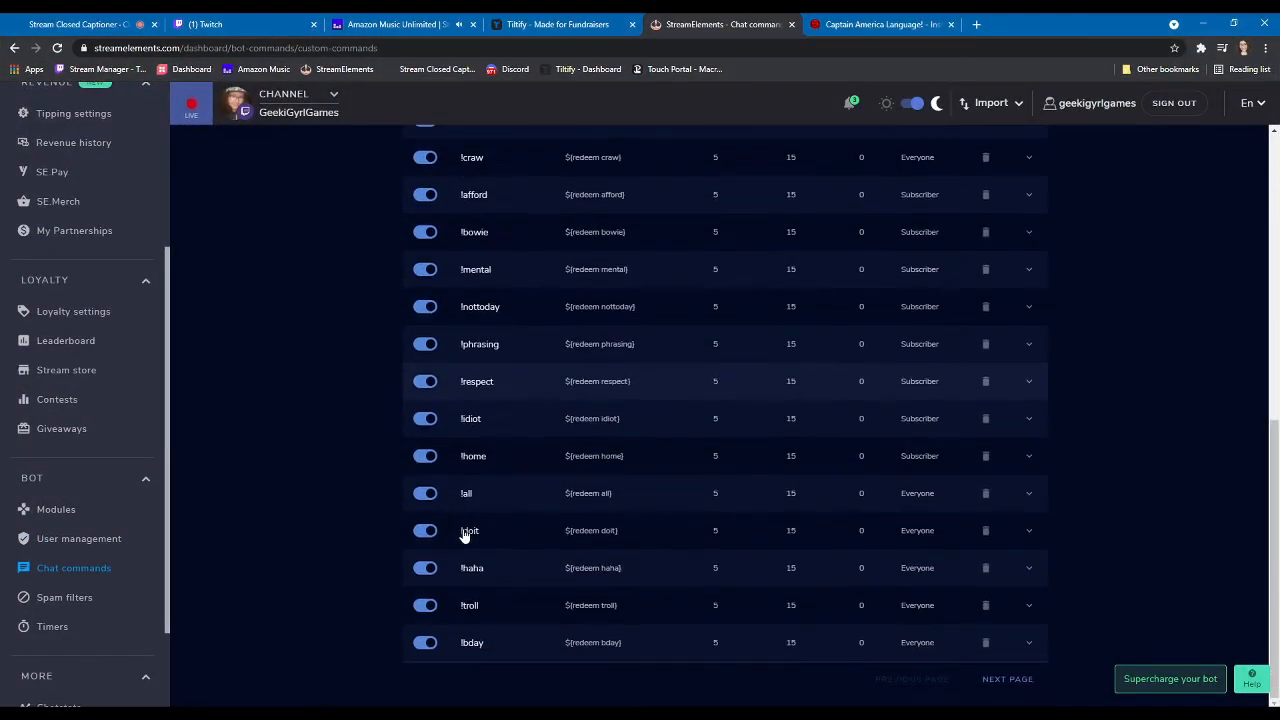
pyautogui.click(1028, 626)
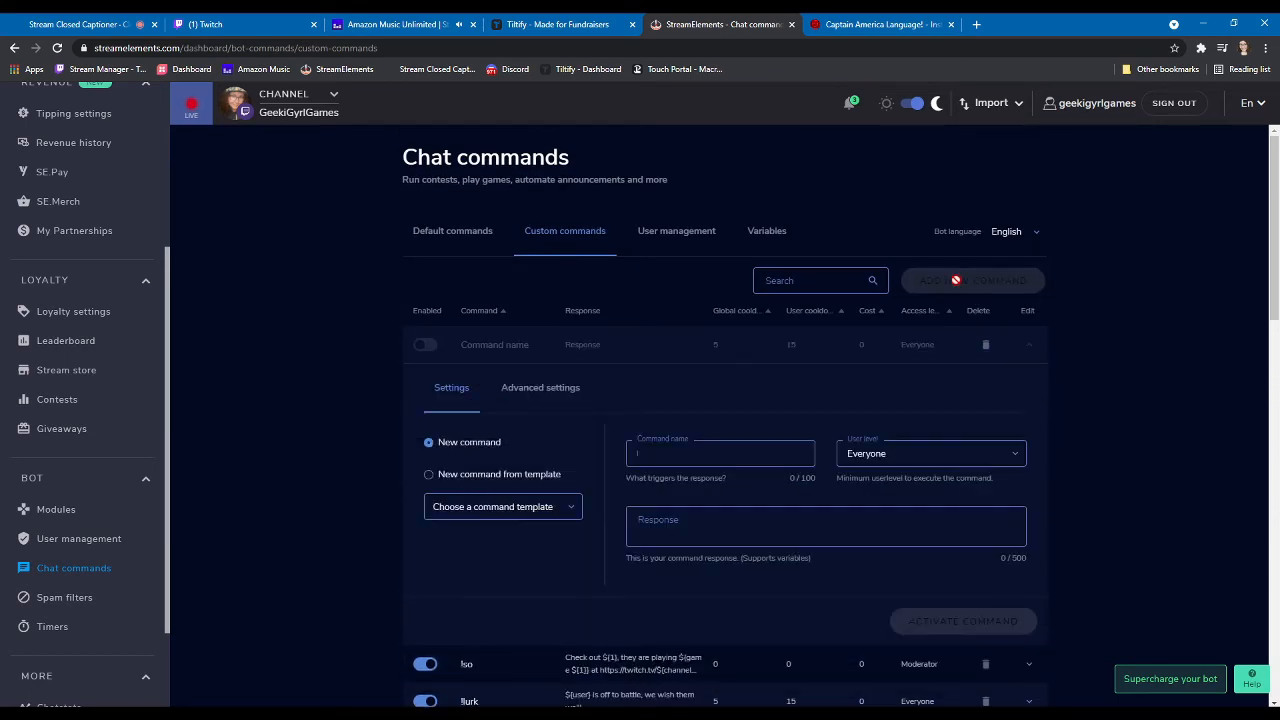
pyautogui.click(720, 452)
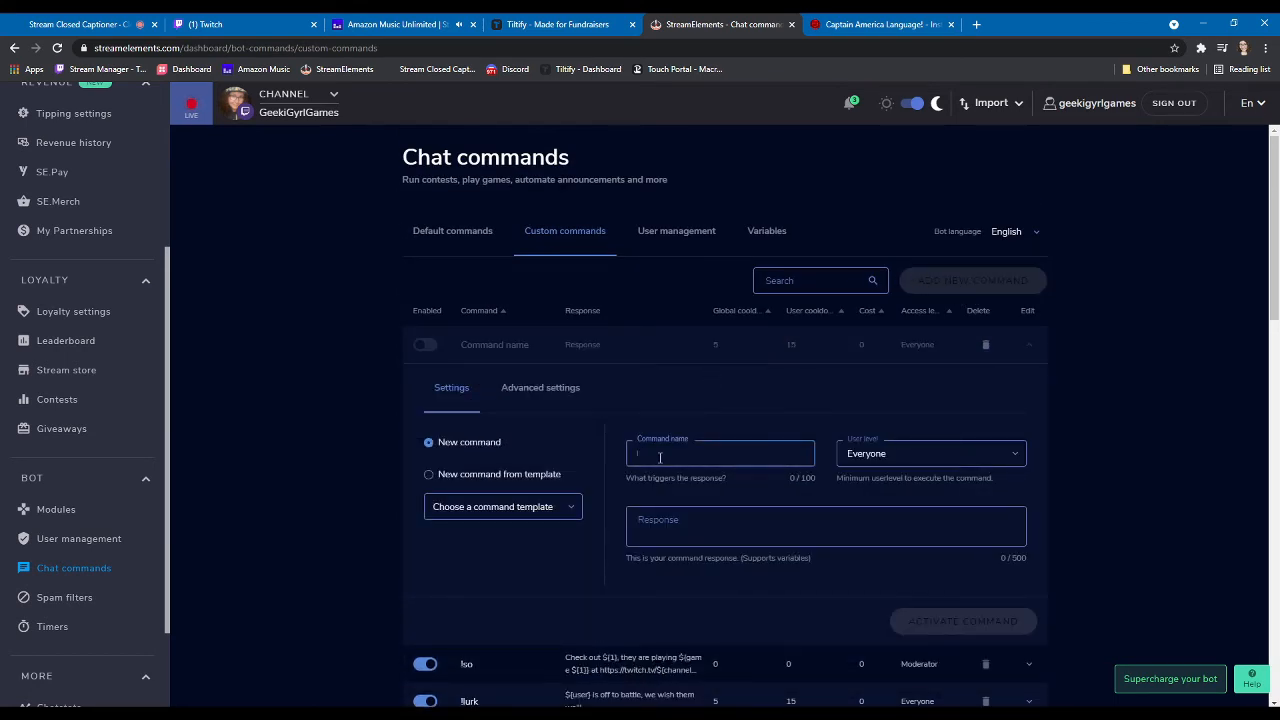
pyautogui.write('!lang')
pyautogui.click(826, 526)
pyautogui.write('${redeem bday}')
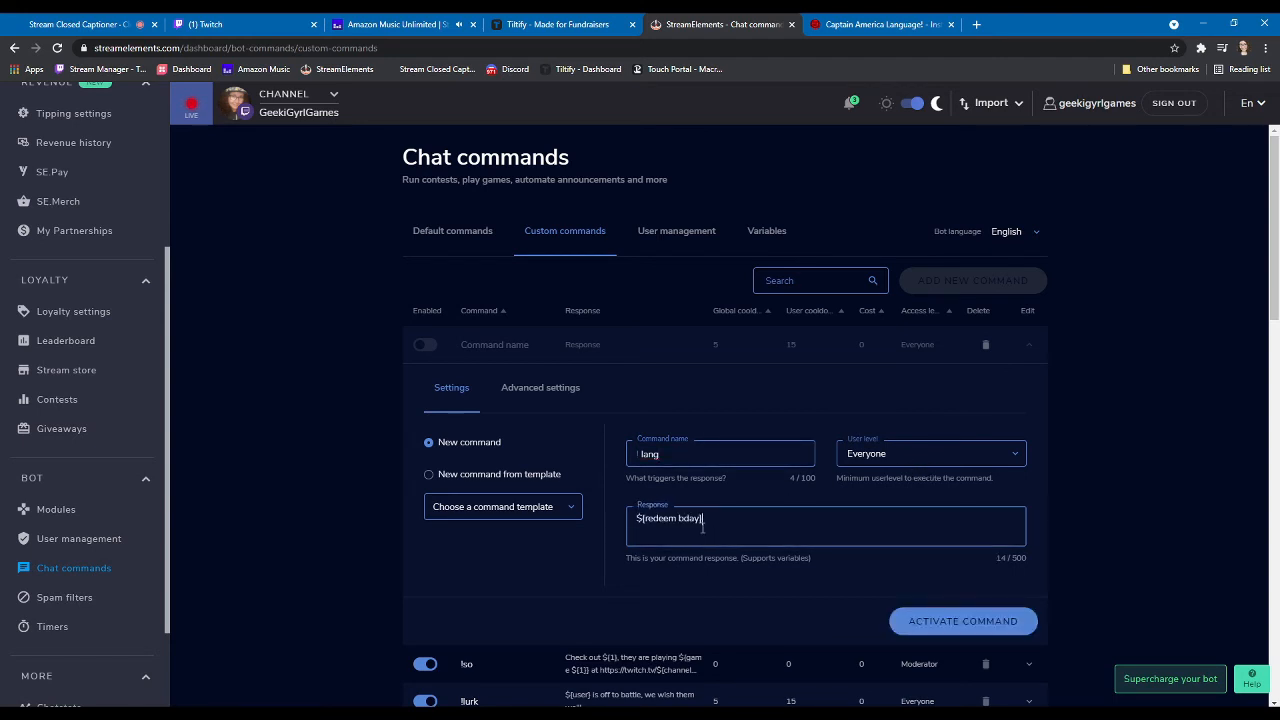
# - Set the command response to ${redeem lang} and activate it
pyautogui.press('Backspace')
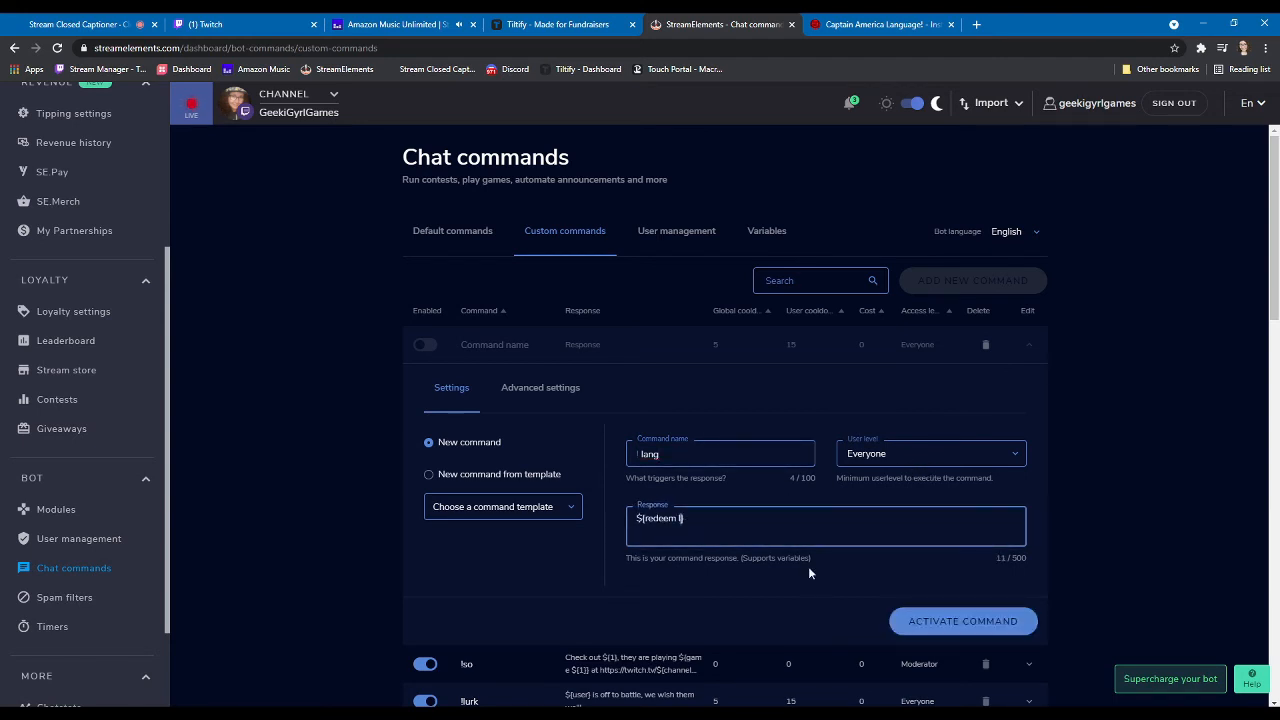
pyautogui.write('lang}')
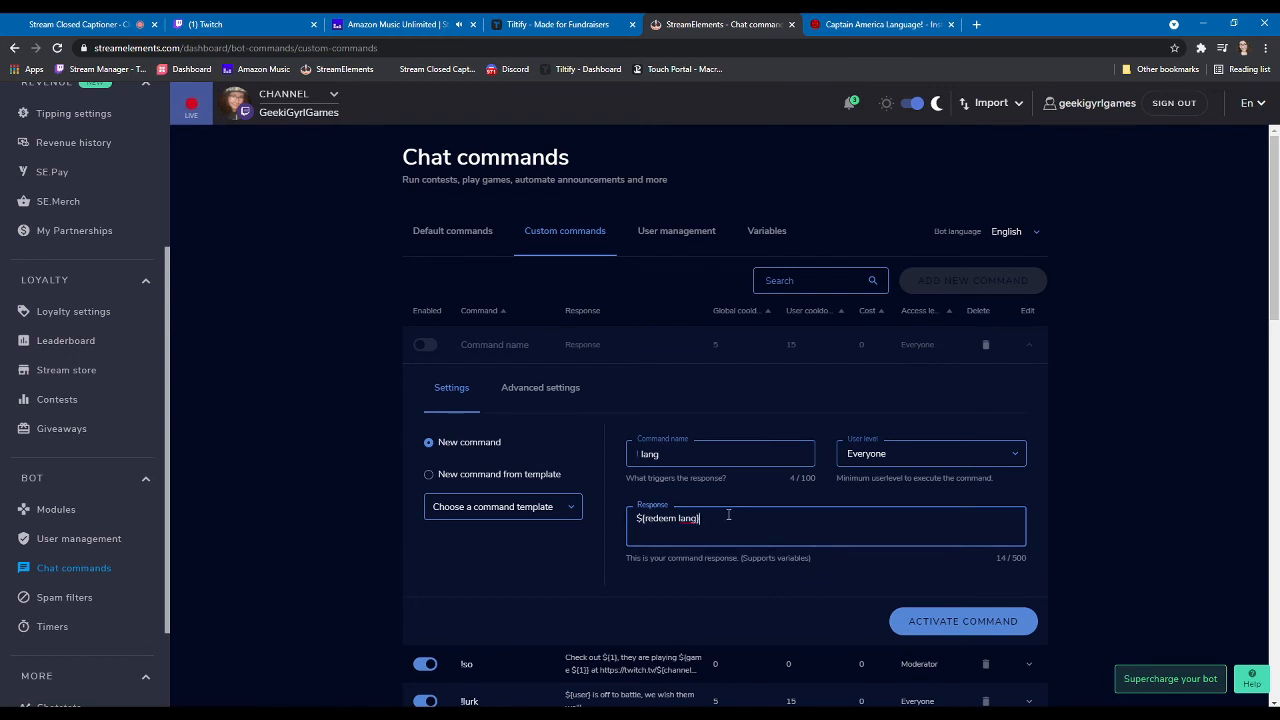
pyautogui.moveTo(804, 516)
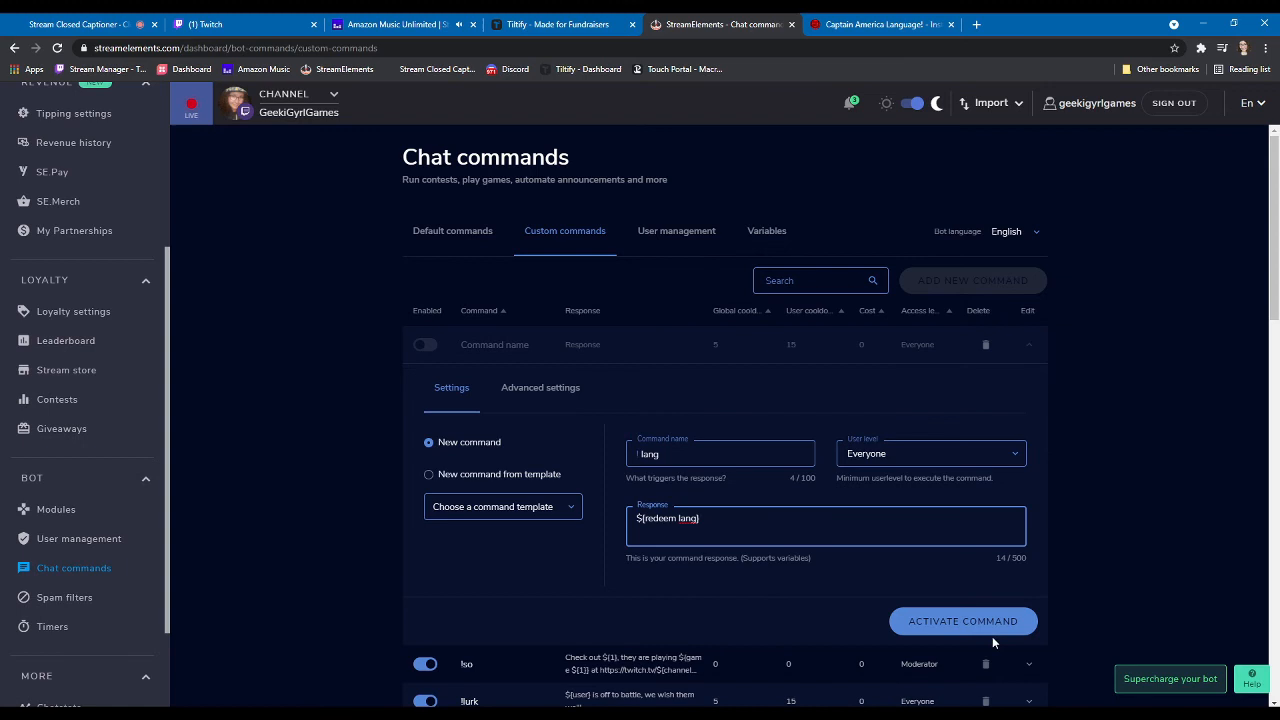
pyautogui.click(962, 620)
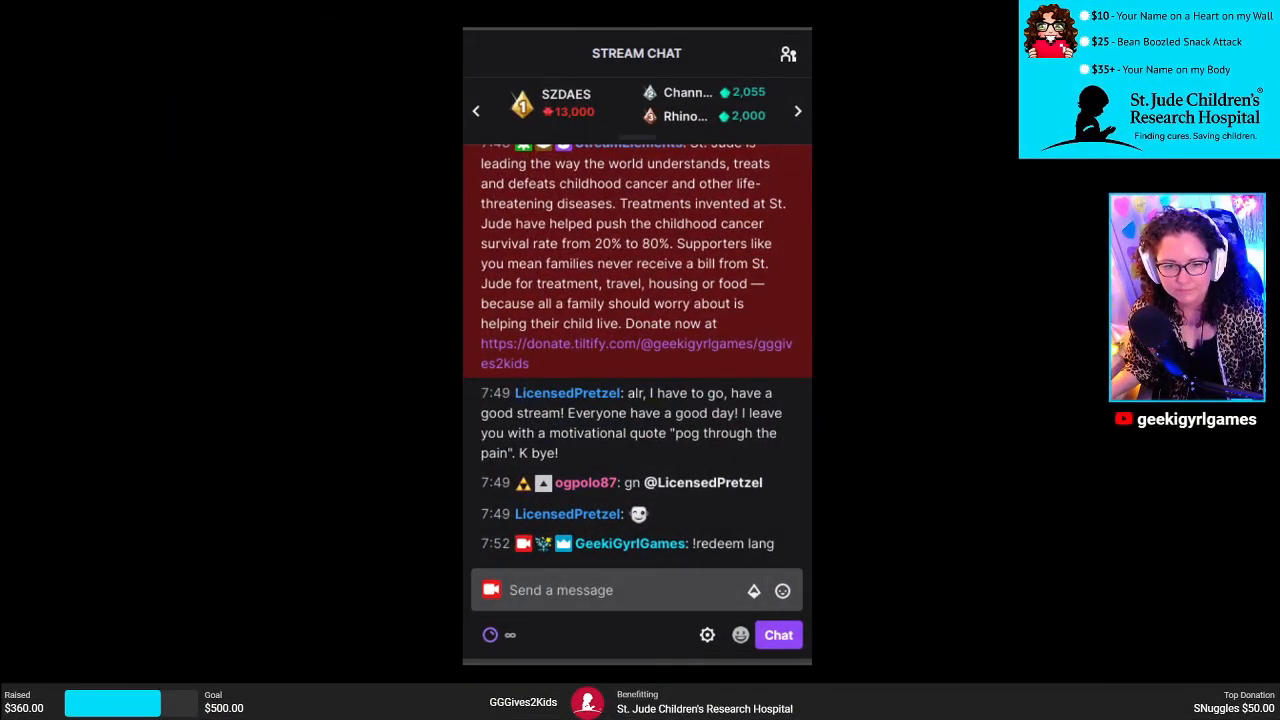
# - Write !lang in the Twitch stream chat message box to test the command
pyautogui.click(600, 590)
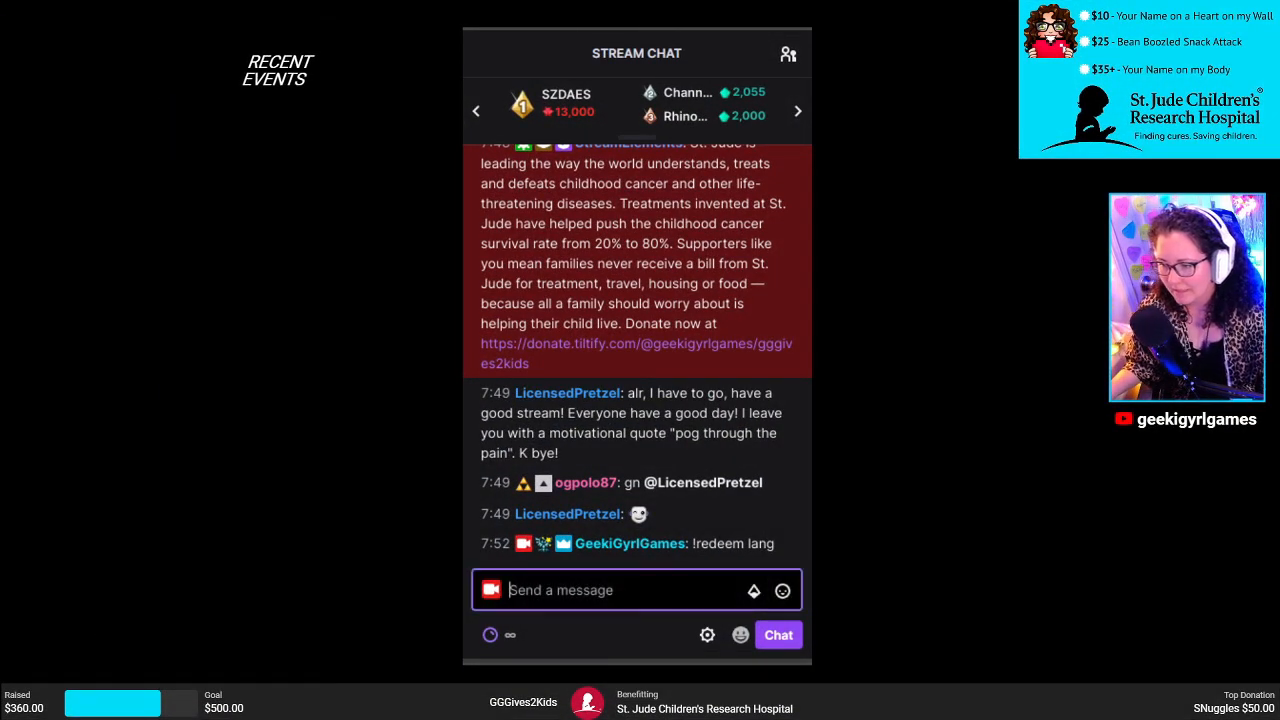
pyautogui.write('!lang')
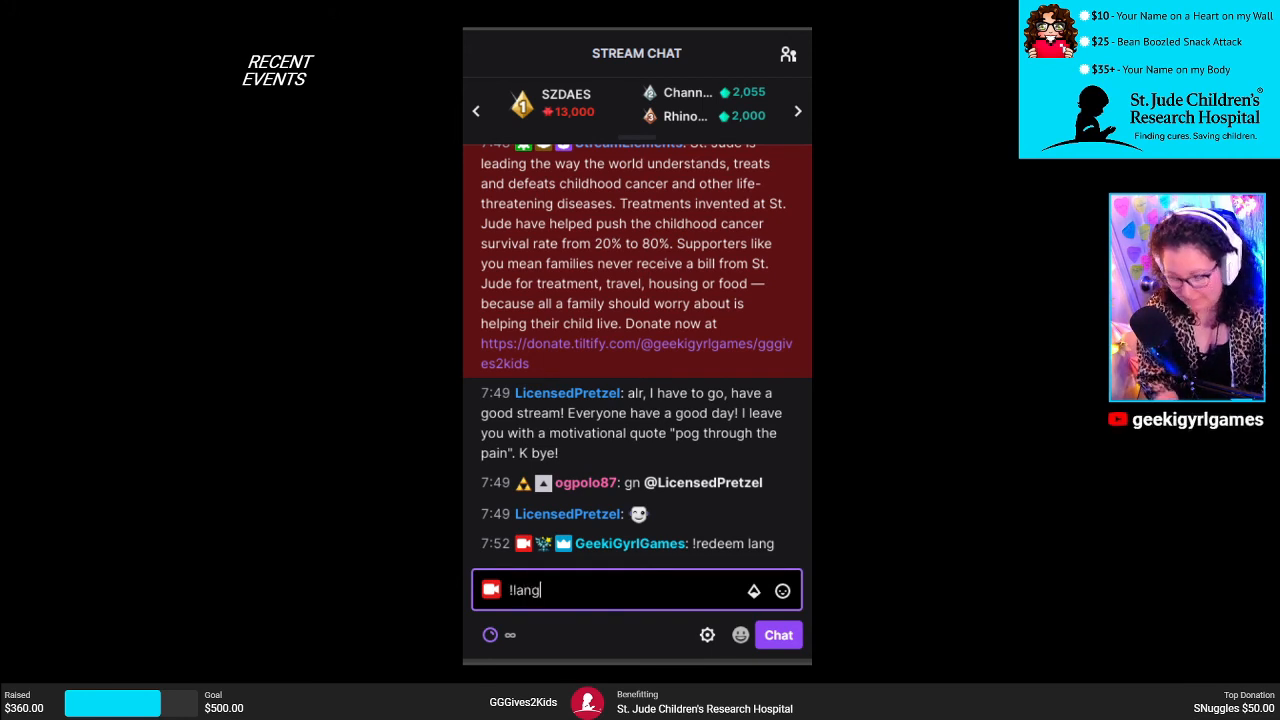